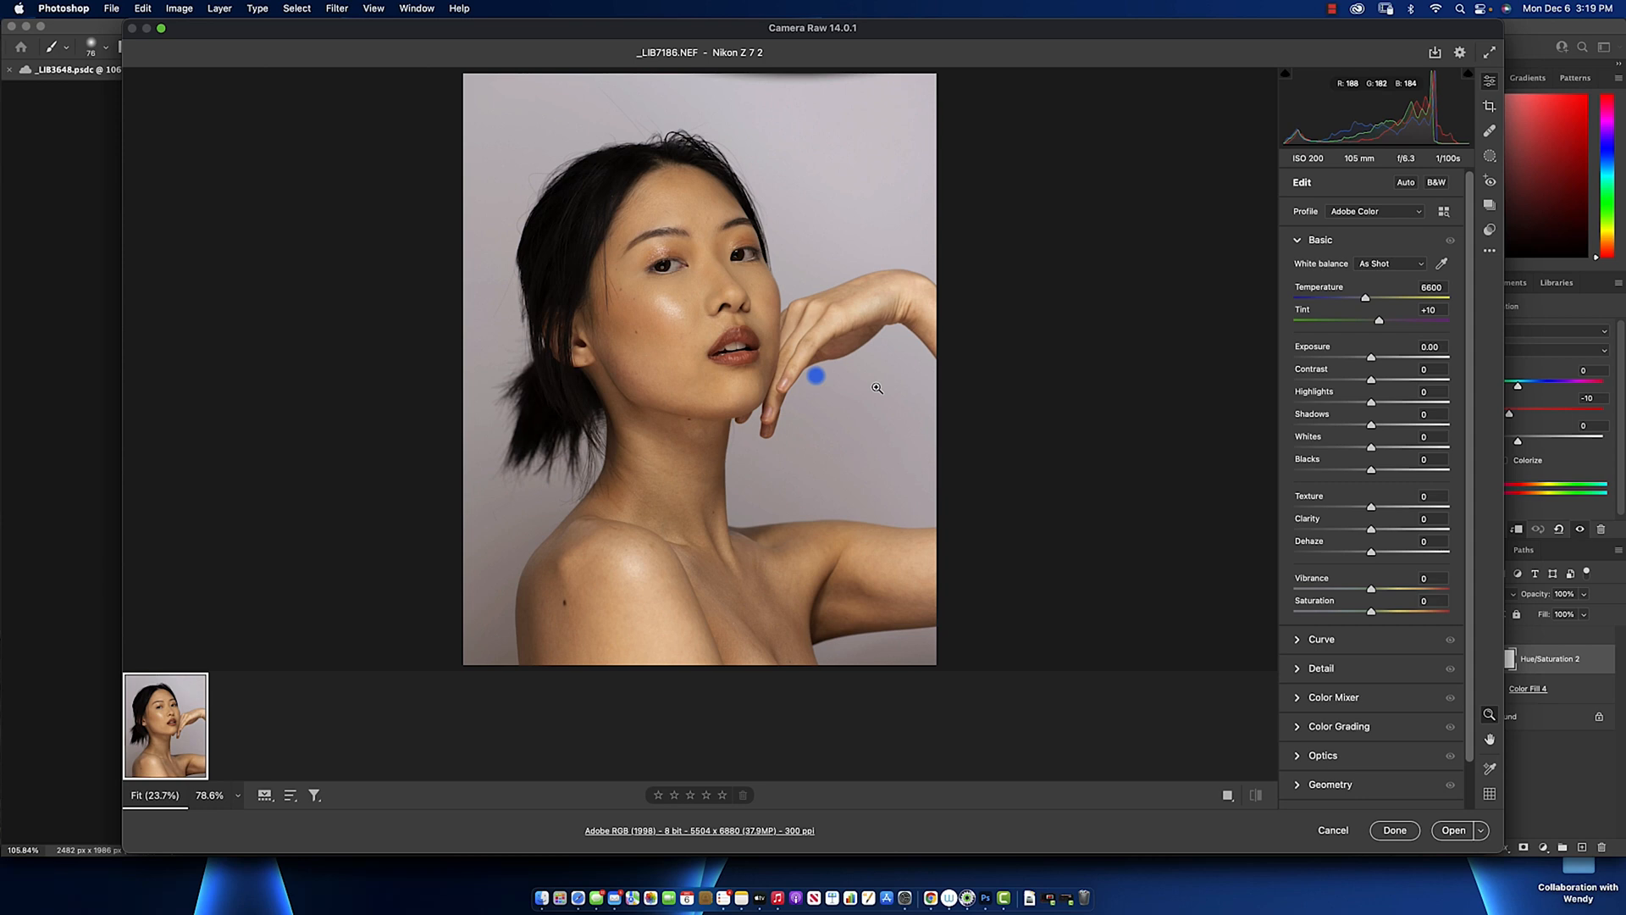
mouse_move(670, 383)
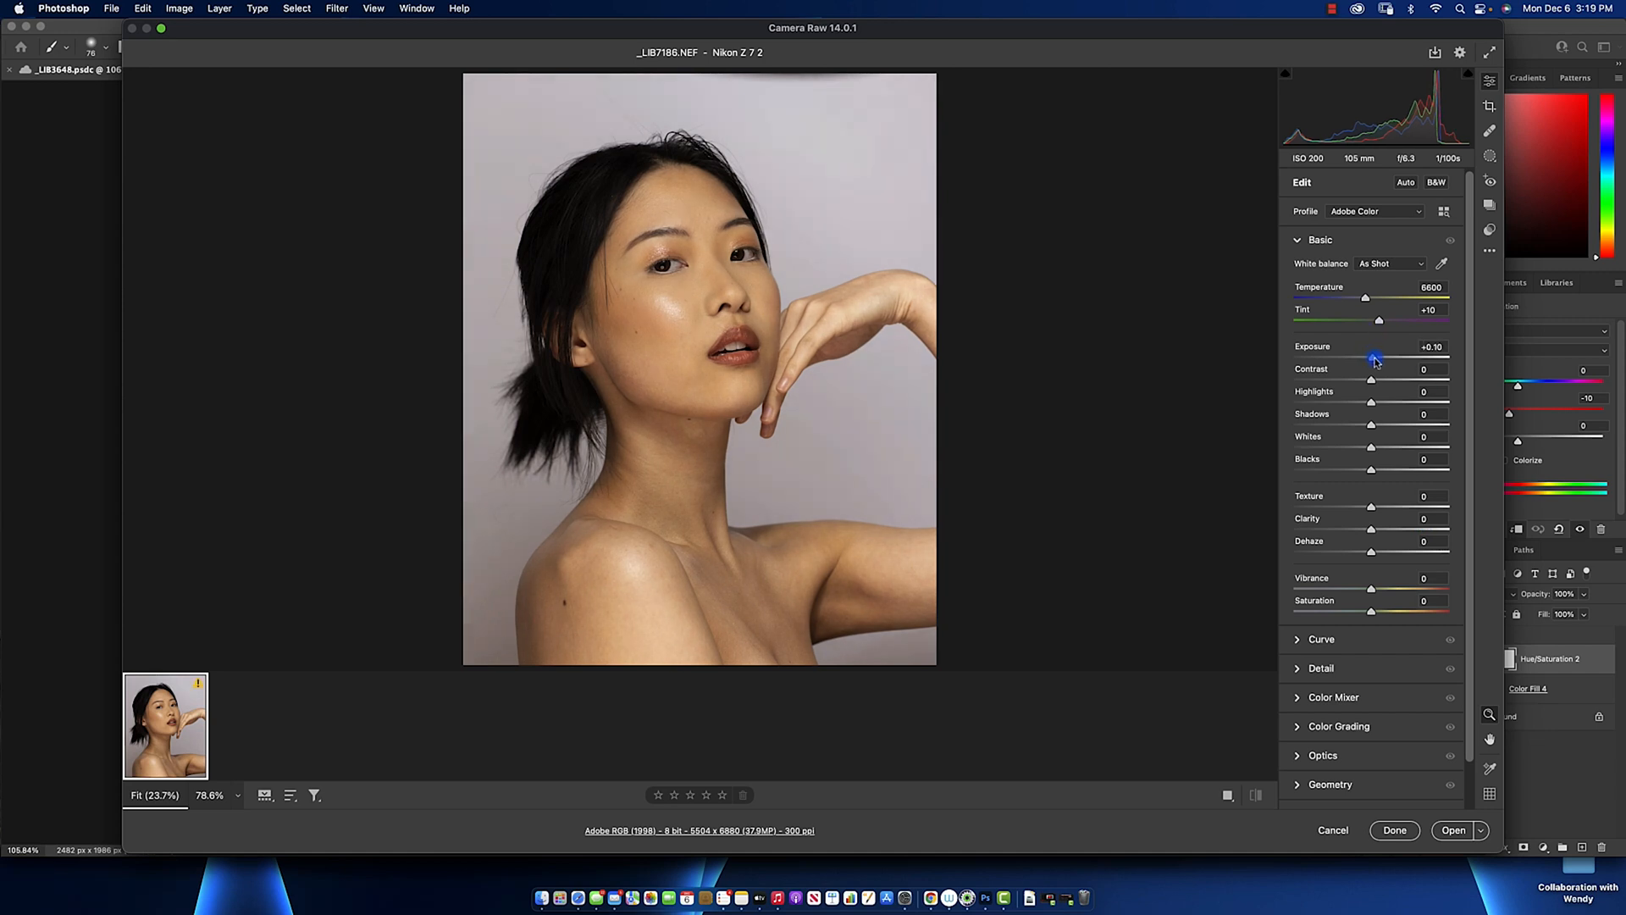
mouse_move(1349, 385)
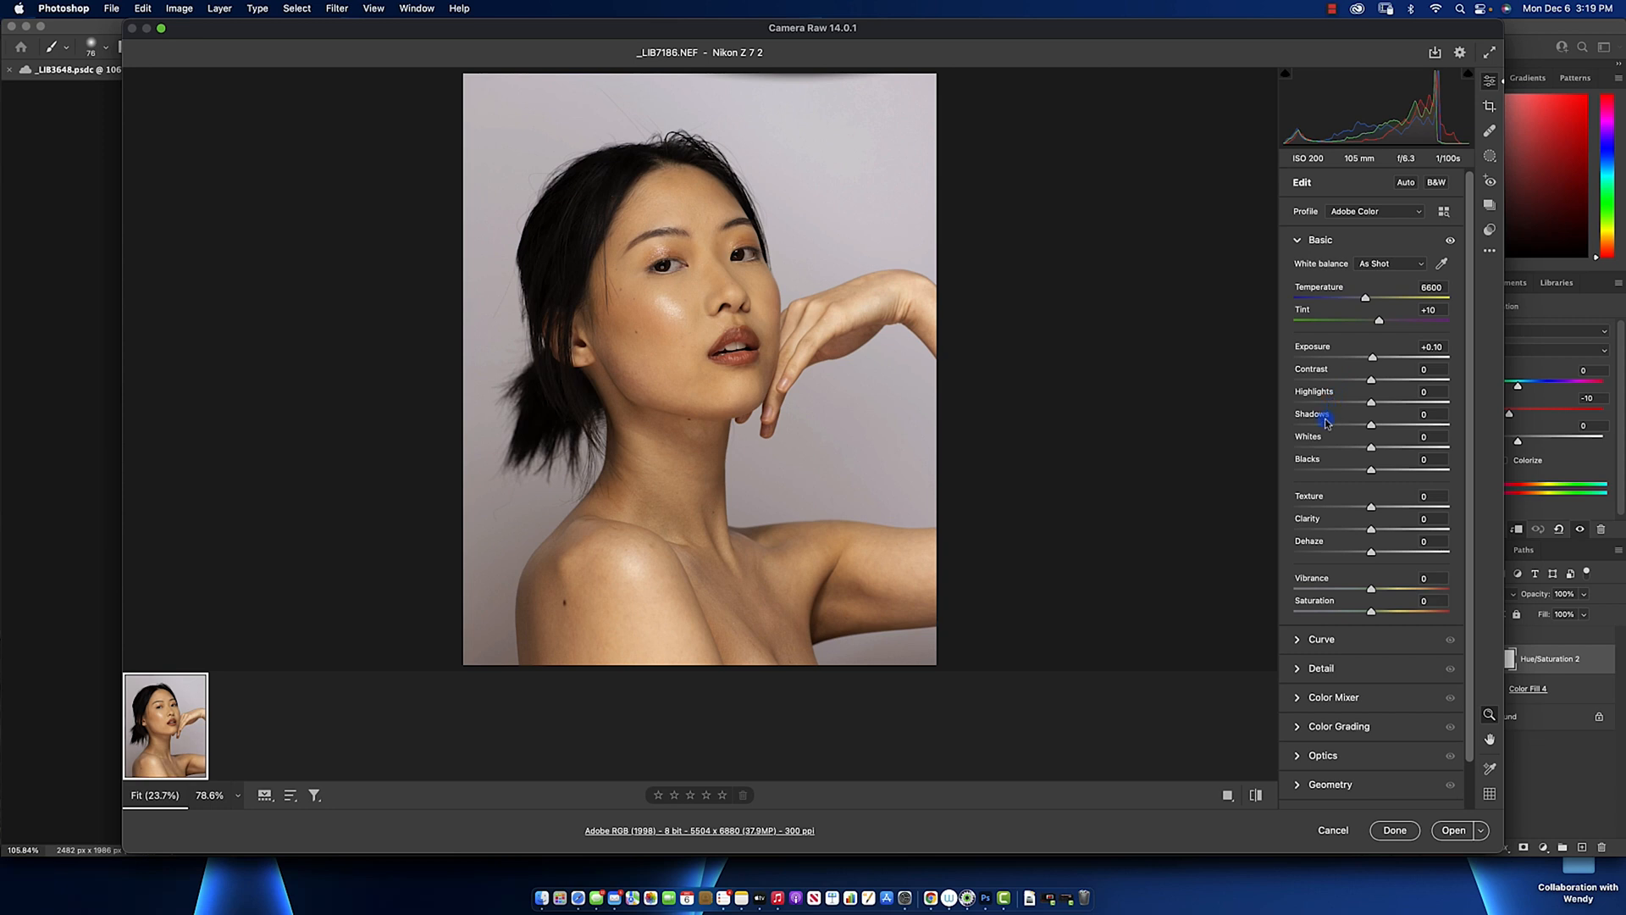
mouse_move(1011, 452)
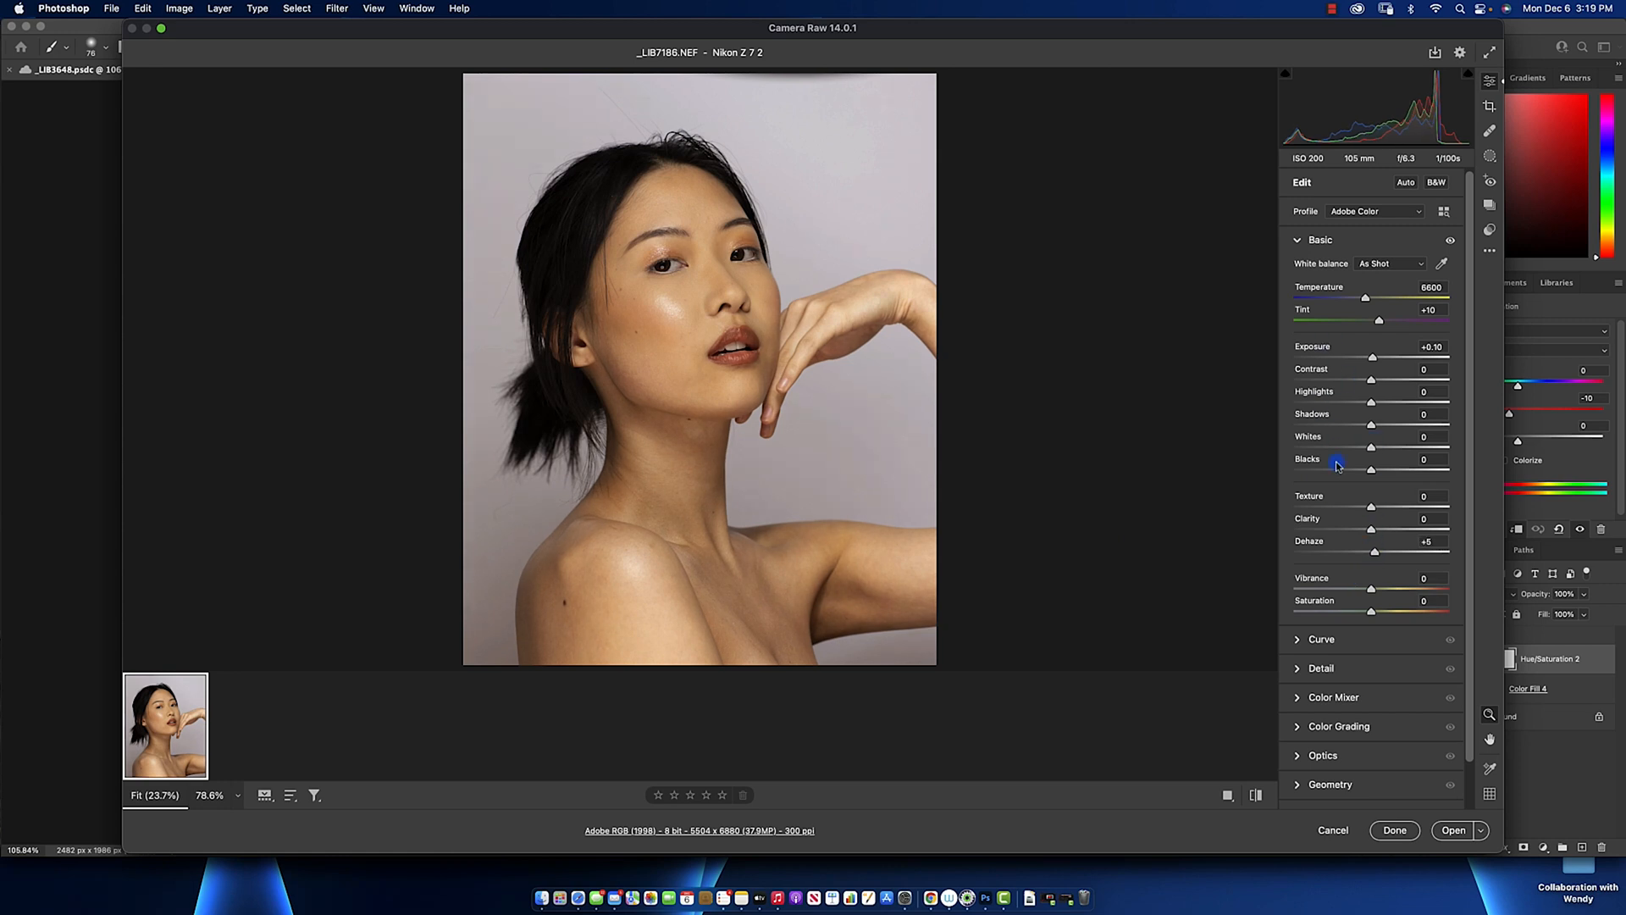
mouse_move(1293, 415)
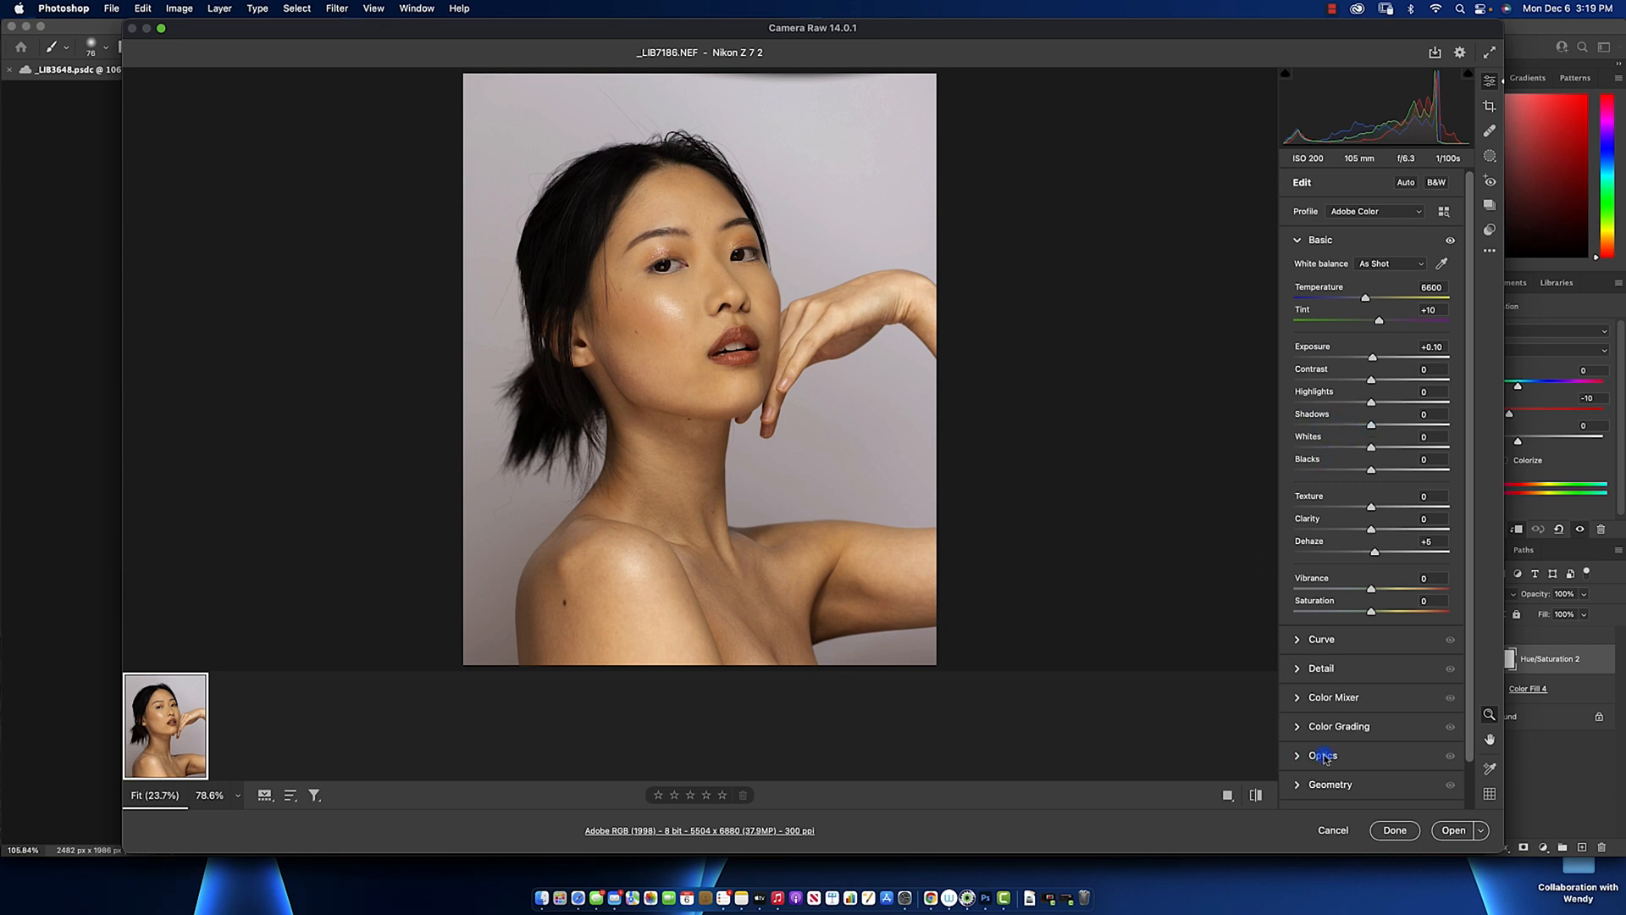
mouse_move(1451, 830)
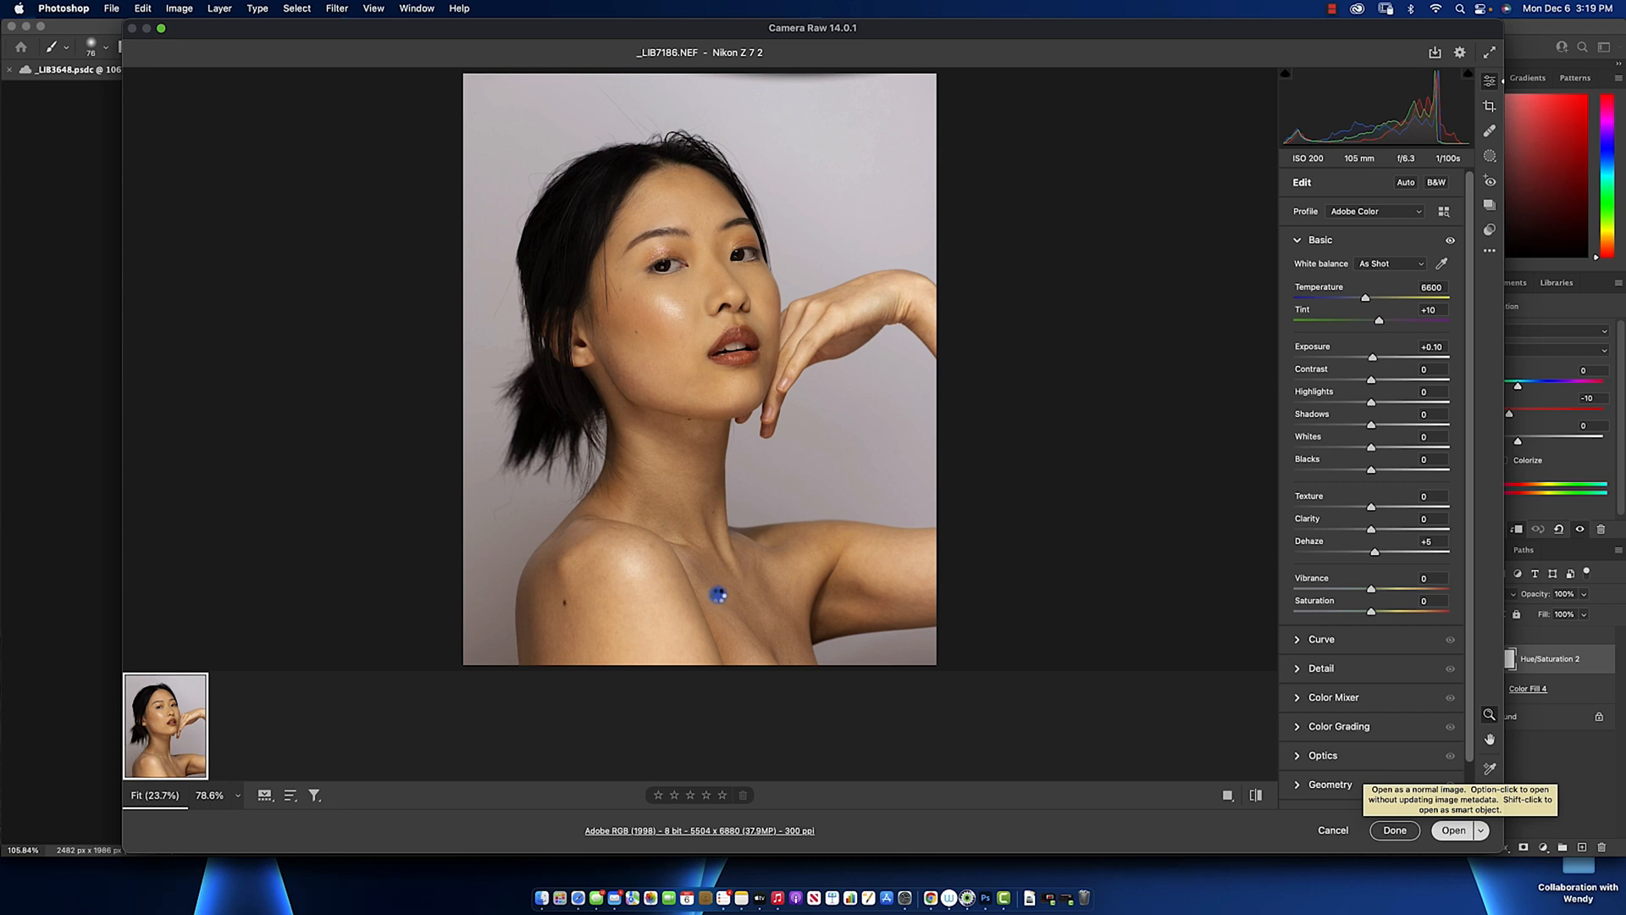
Open the Camera Raw portrait with Exposure +0.10 and Dehaze +5 in Photoshop.
left_click(1453, 830)
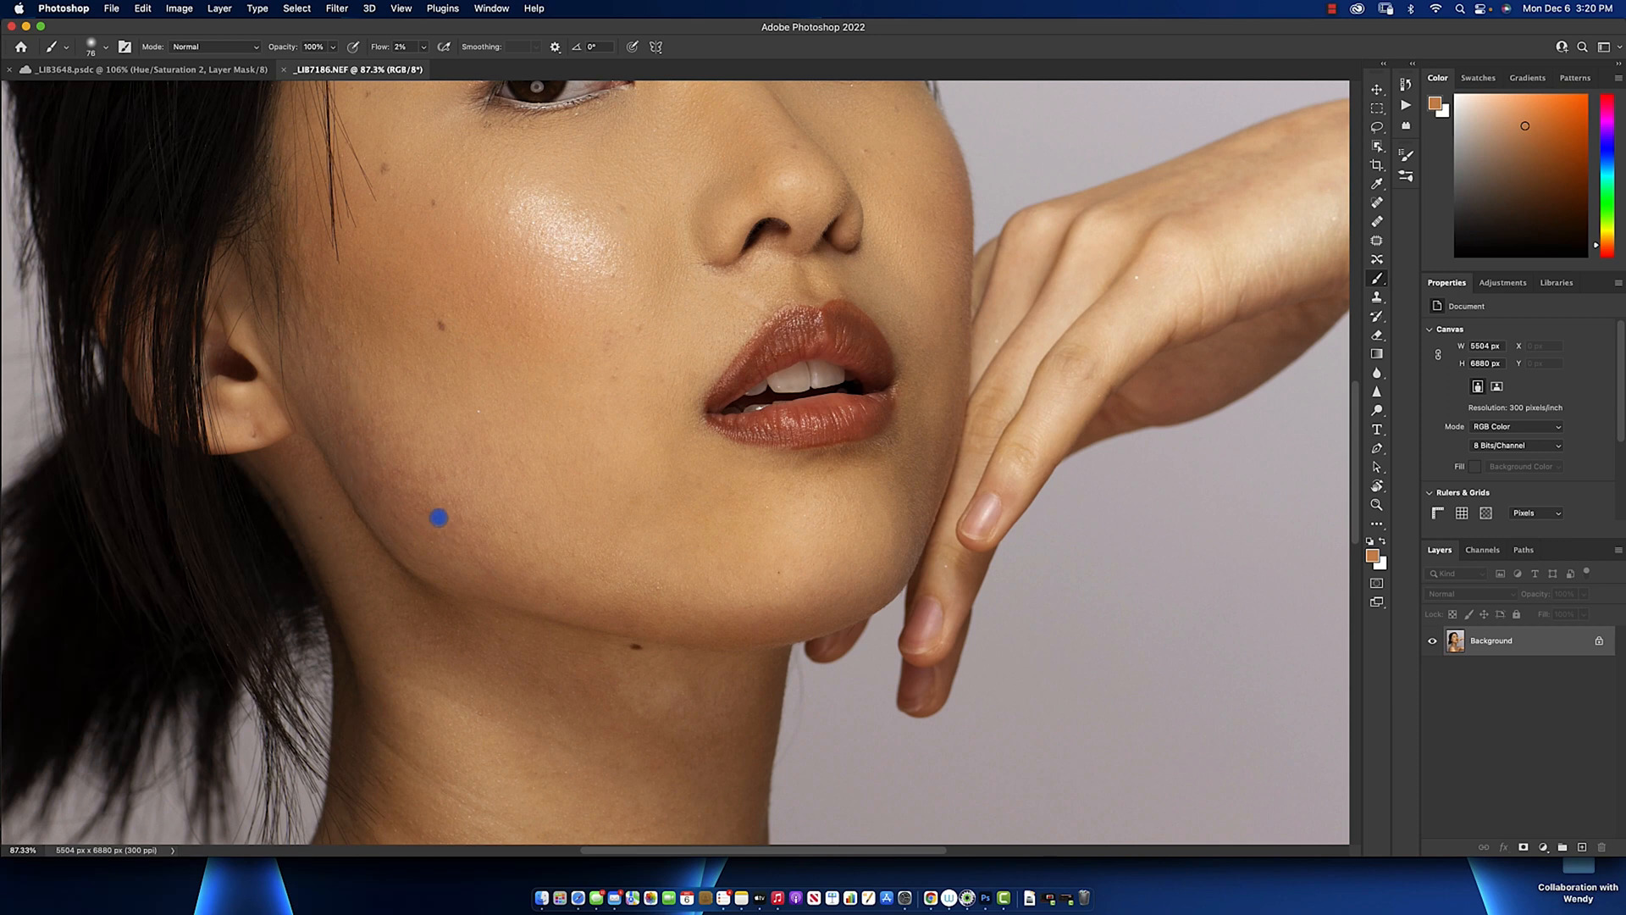
mouse_move(387, 360)
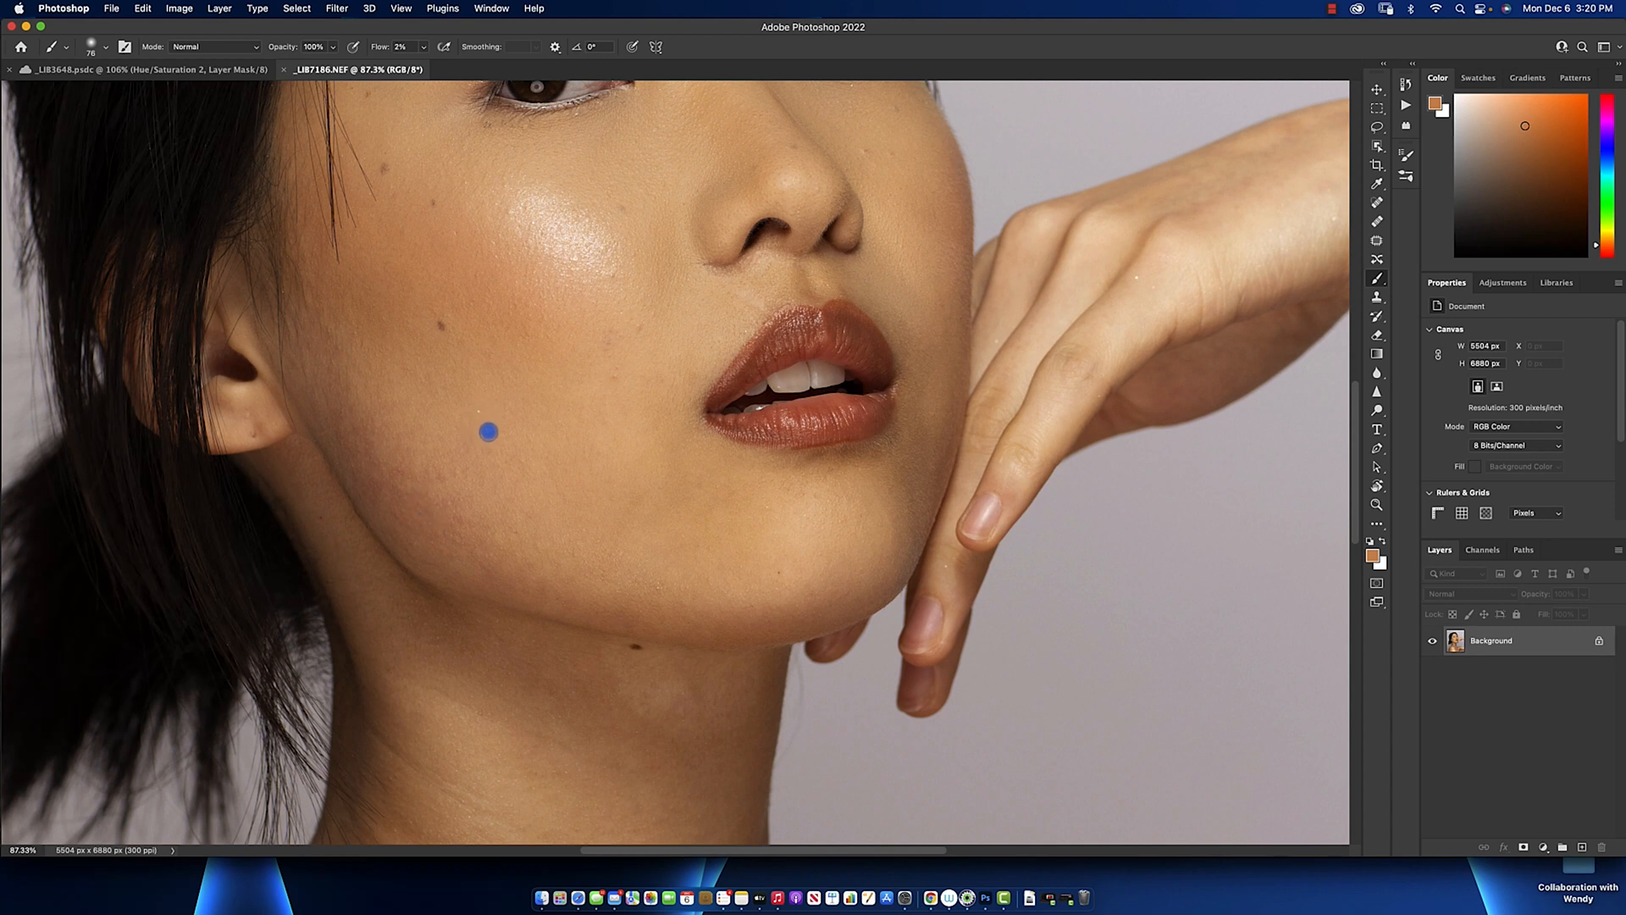
mouse_move(495, 501)
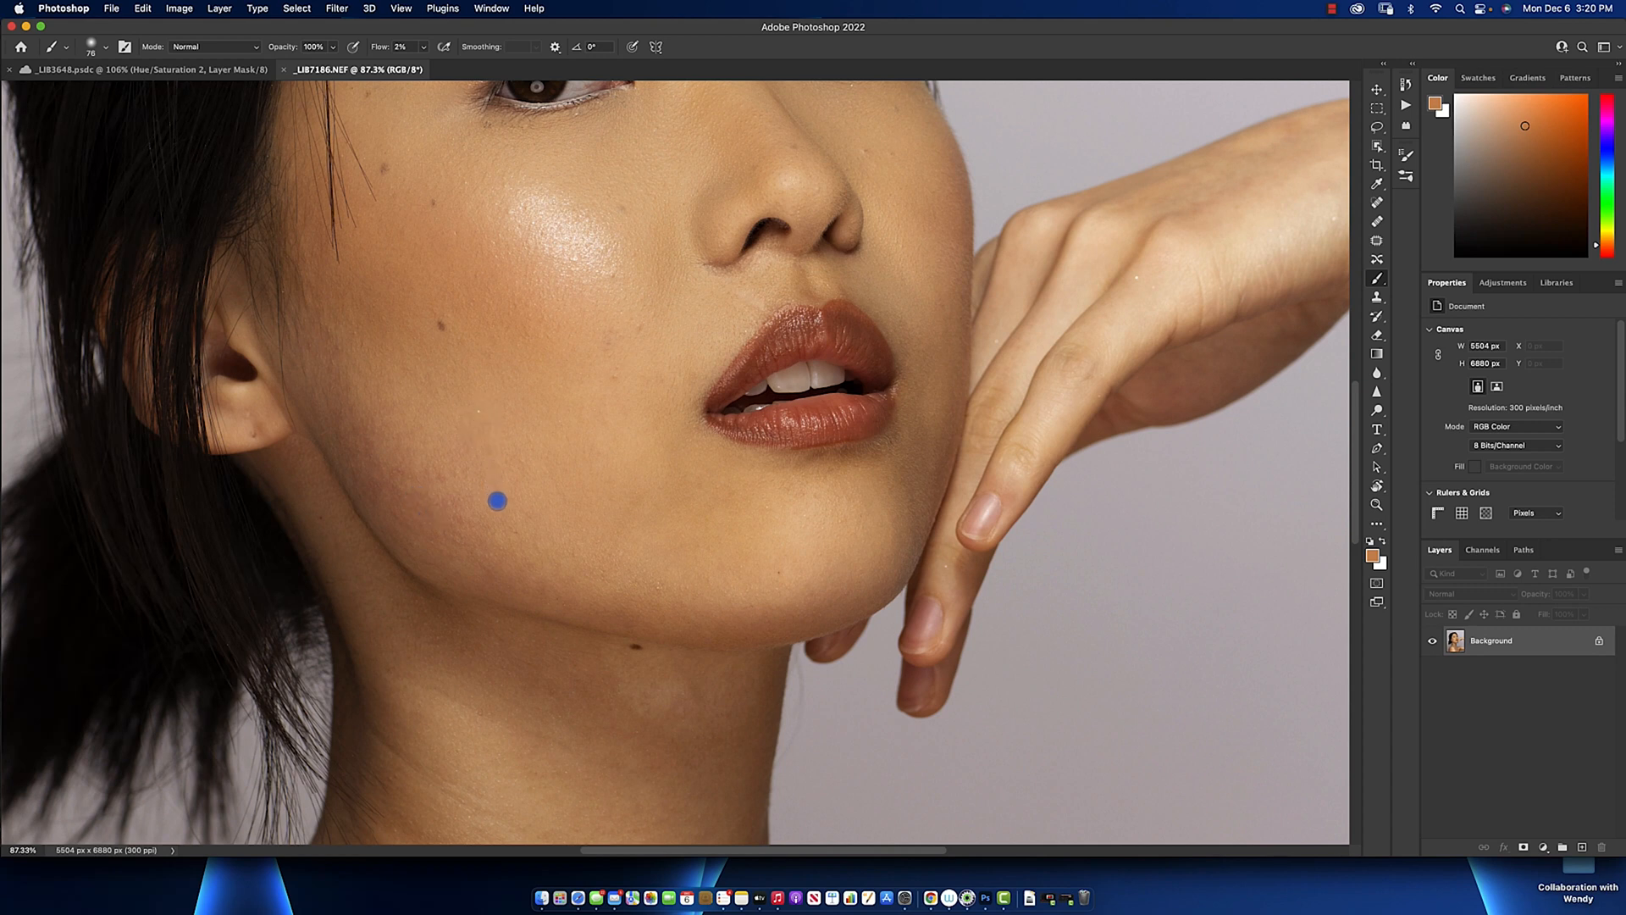
mouse_move(506, 531)
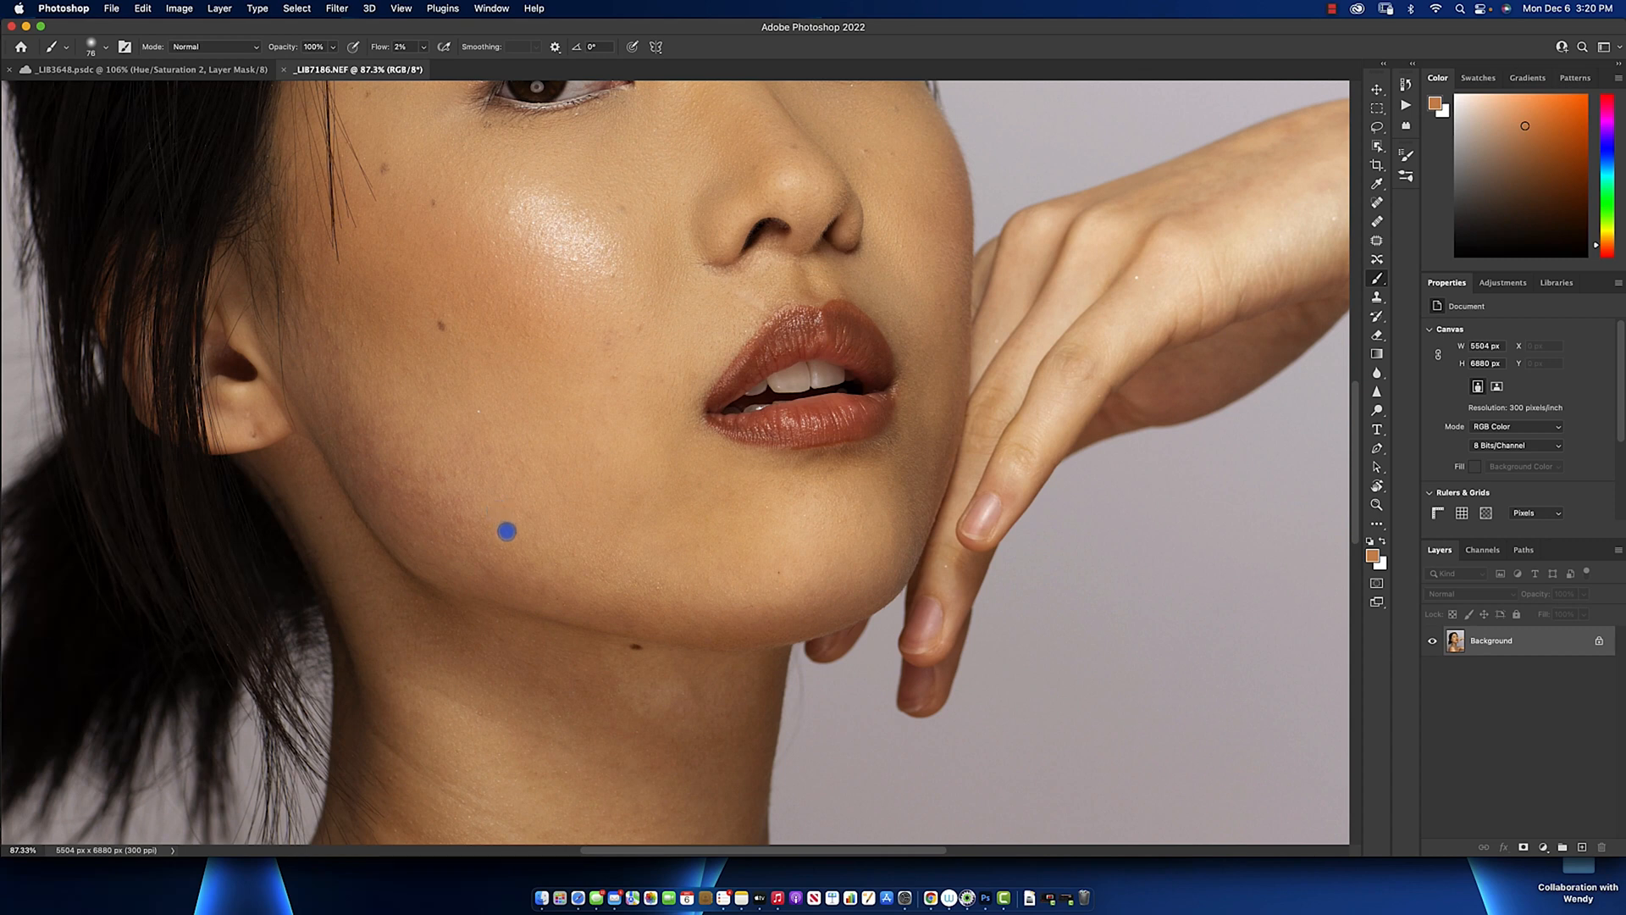
mouse_move(776, 419)
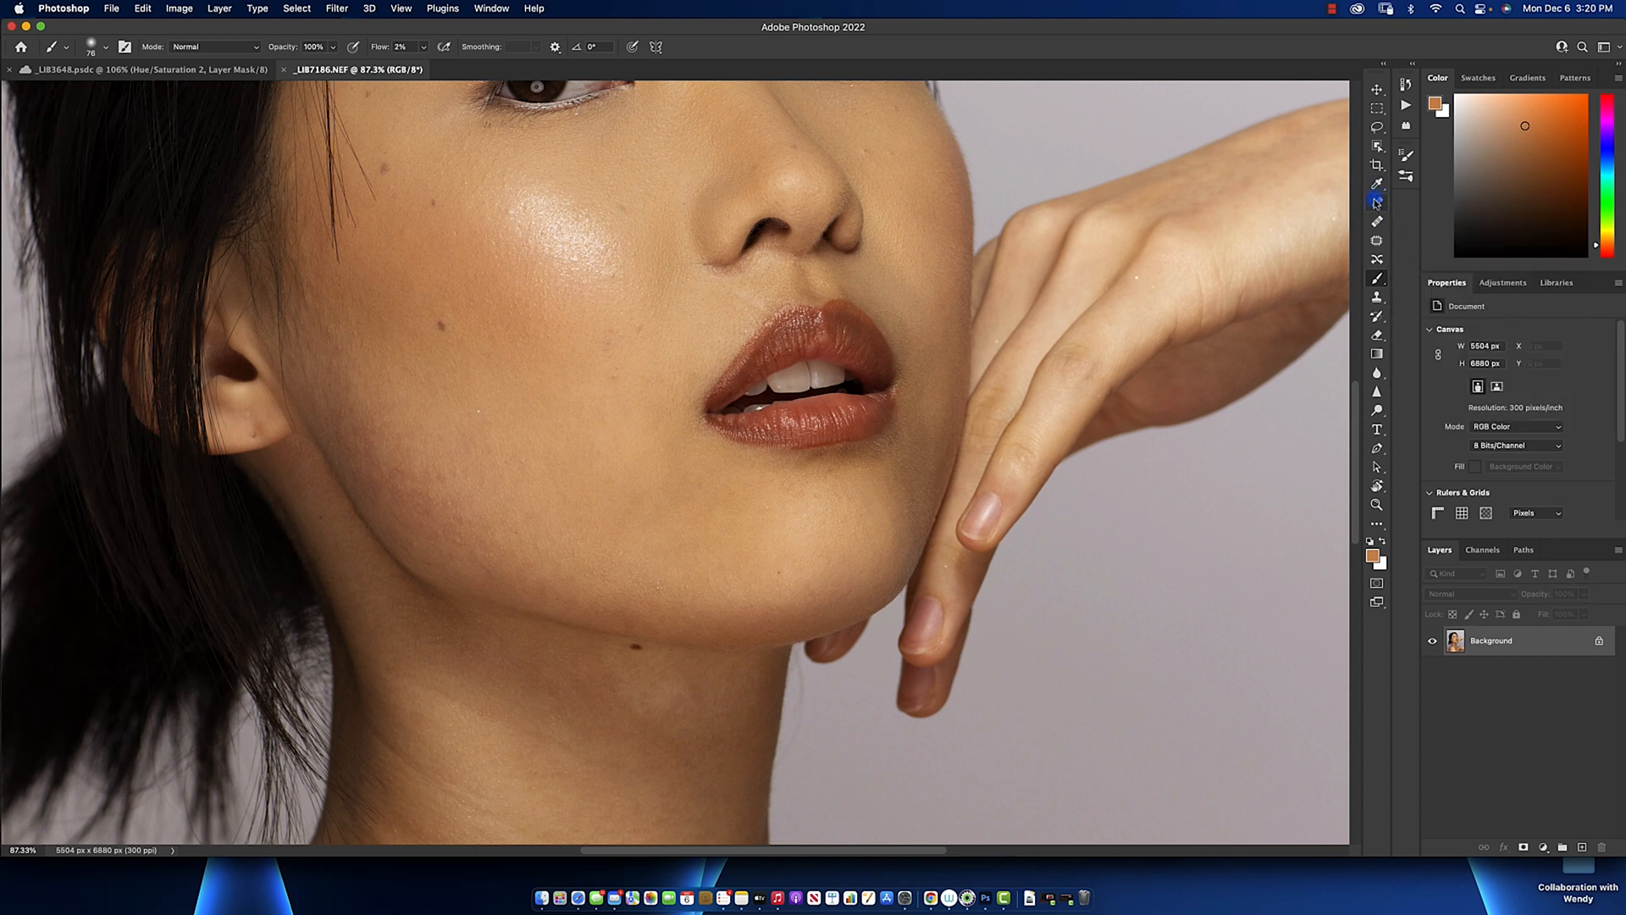
Sample the cheek skin tone with the Eyedropper set to 5 by 5 Average, All Layers.
left_click(1378, 185)
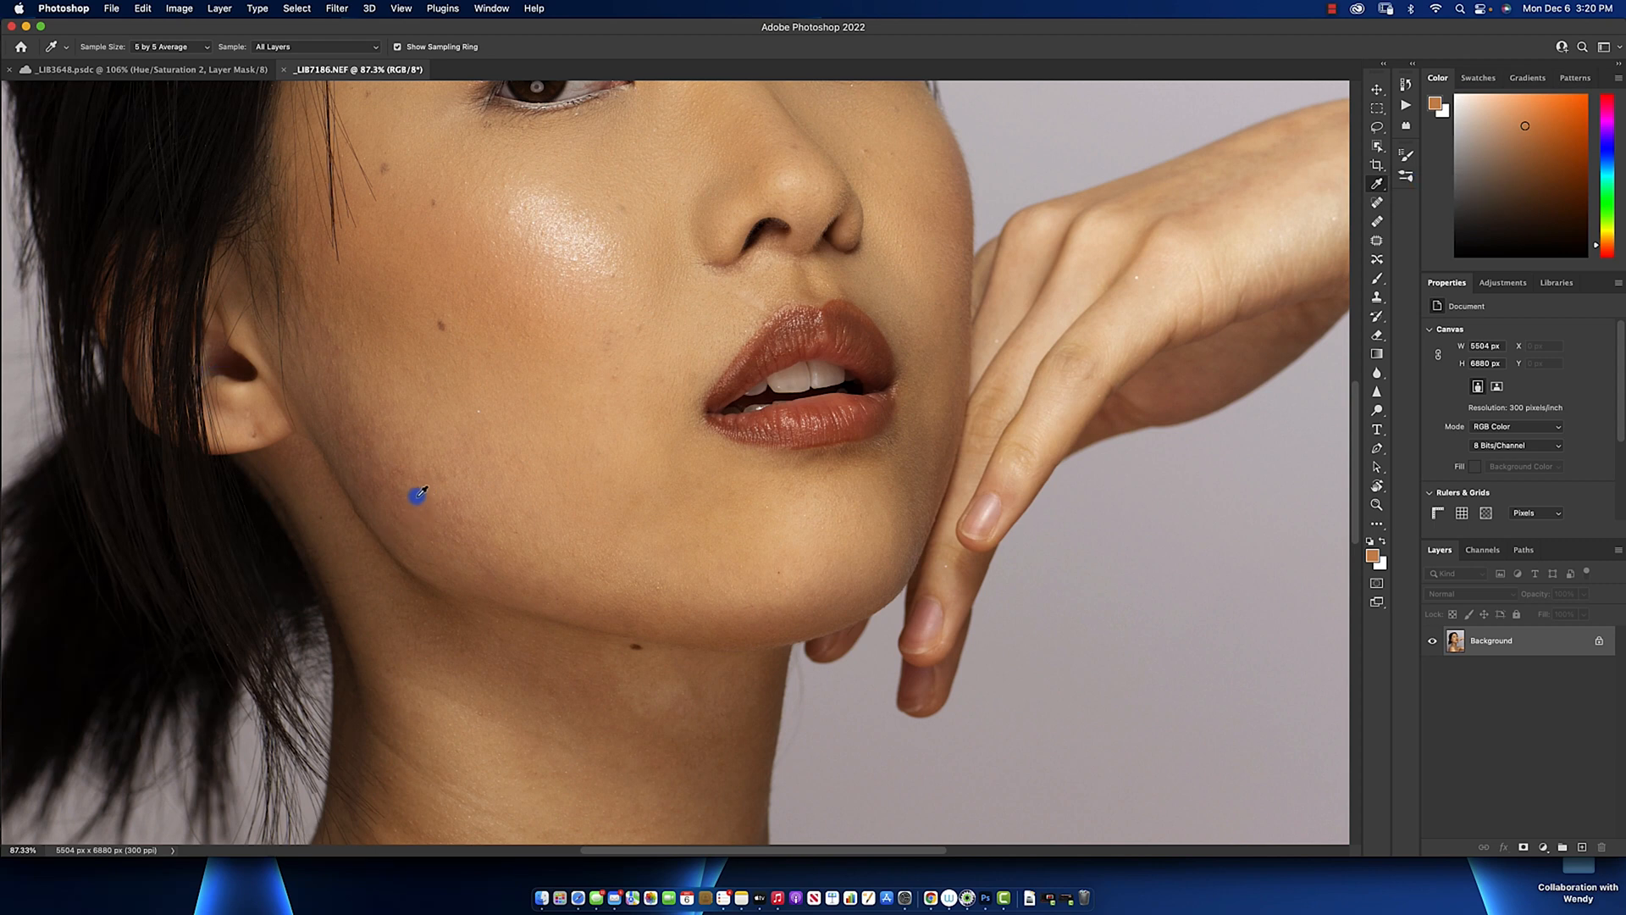
left_click(528, 380)
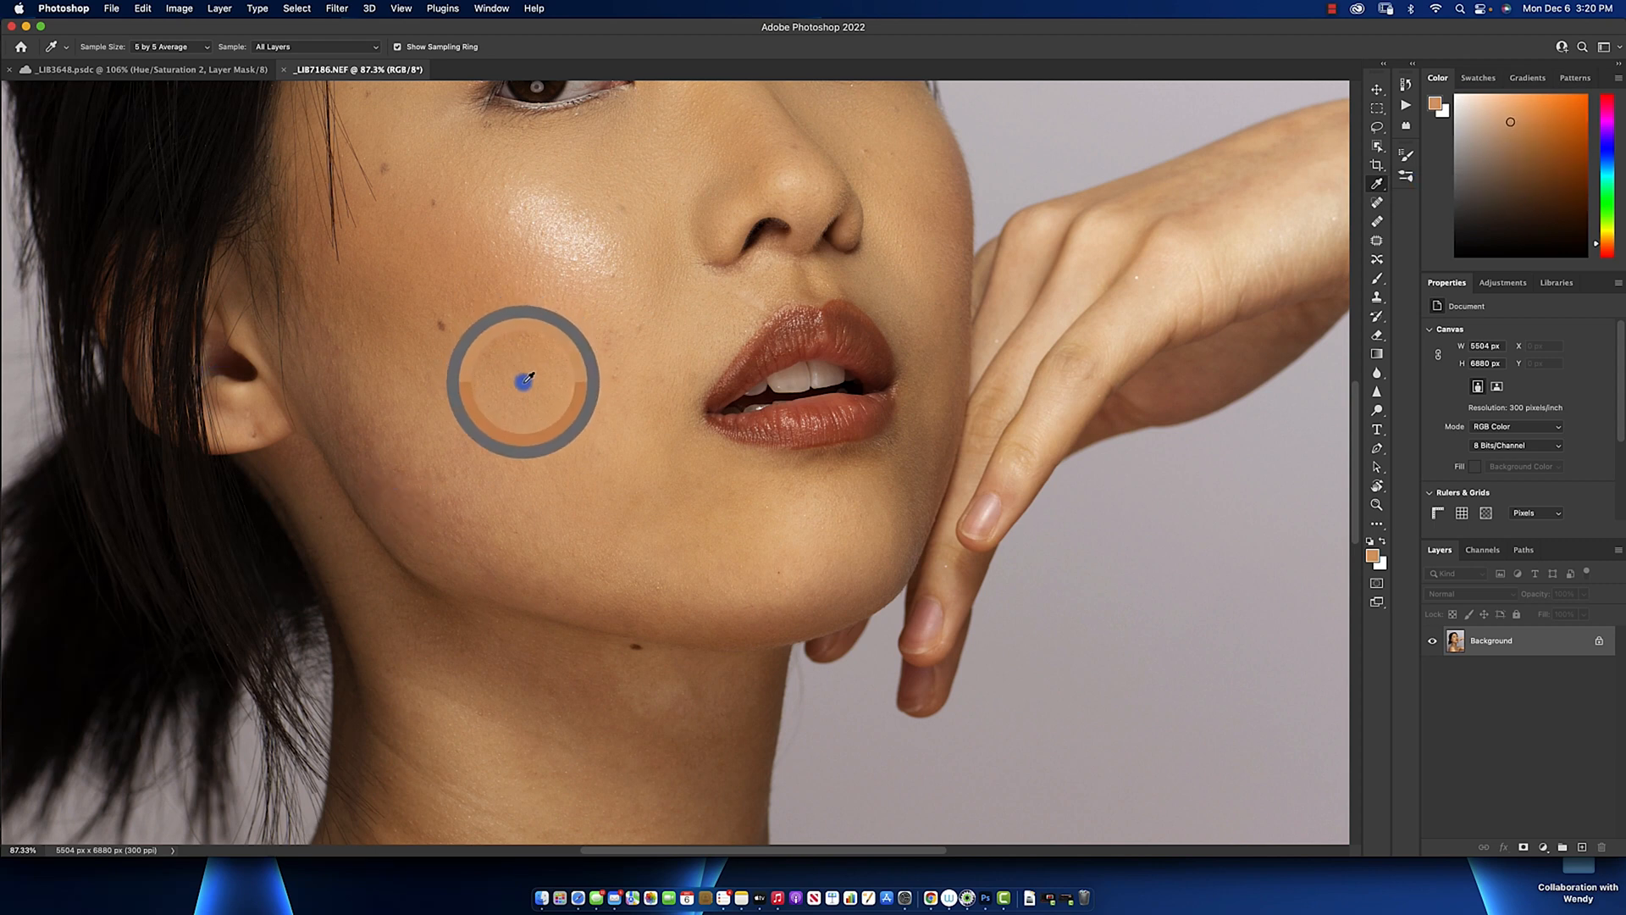
mouse_move(522, 398)
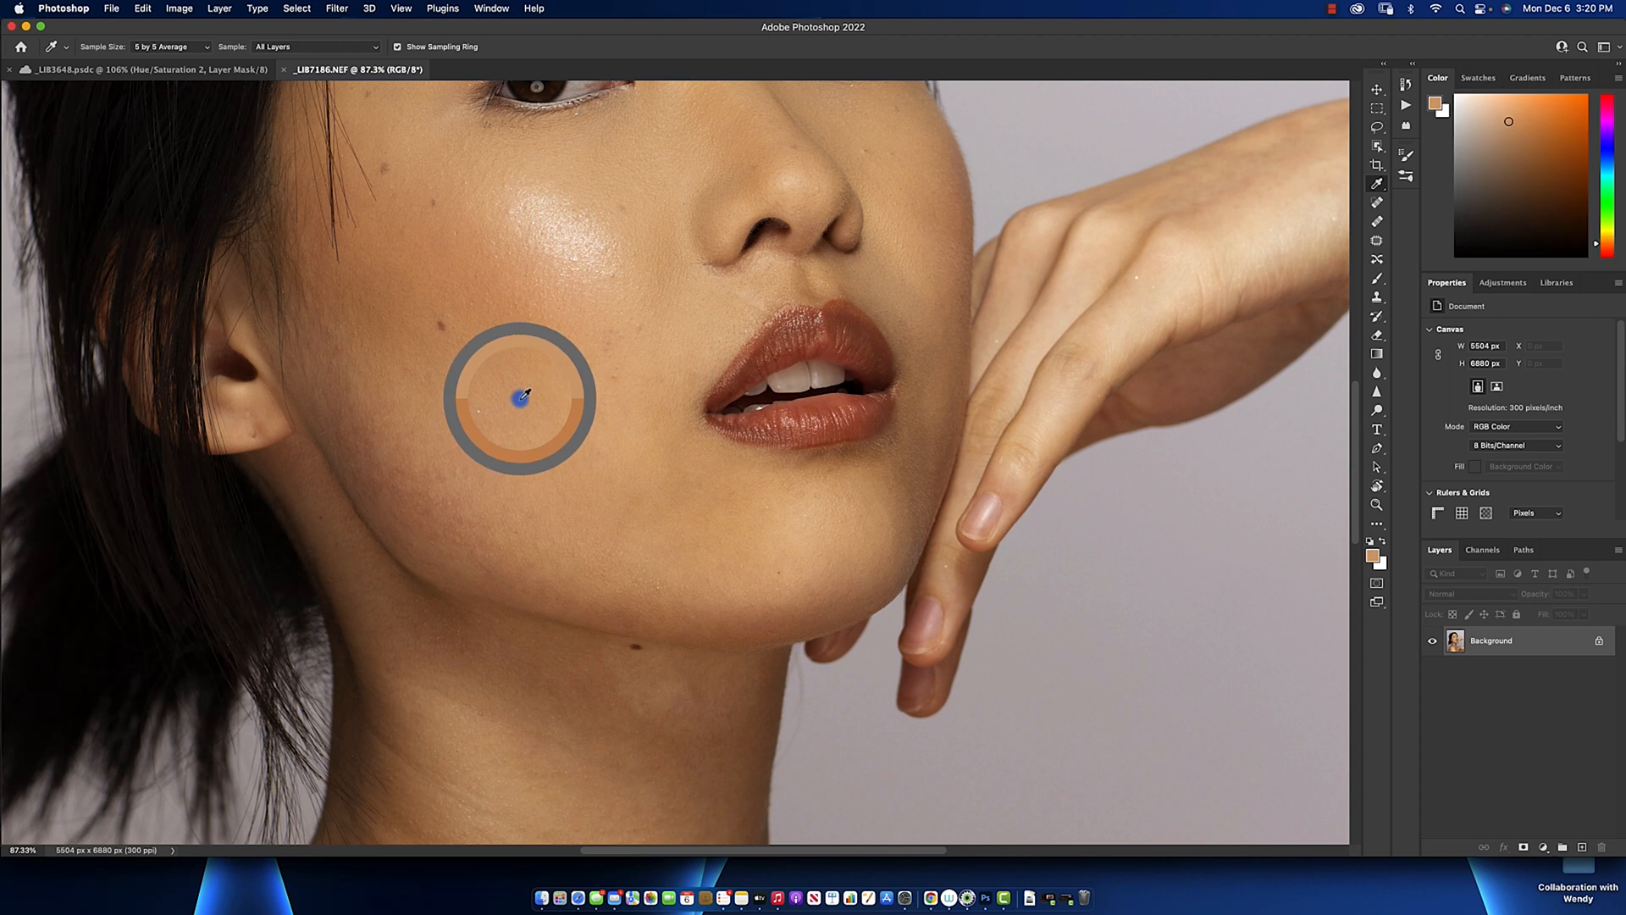
left_click(1545, 847)
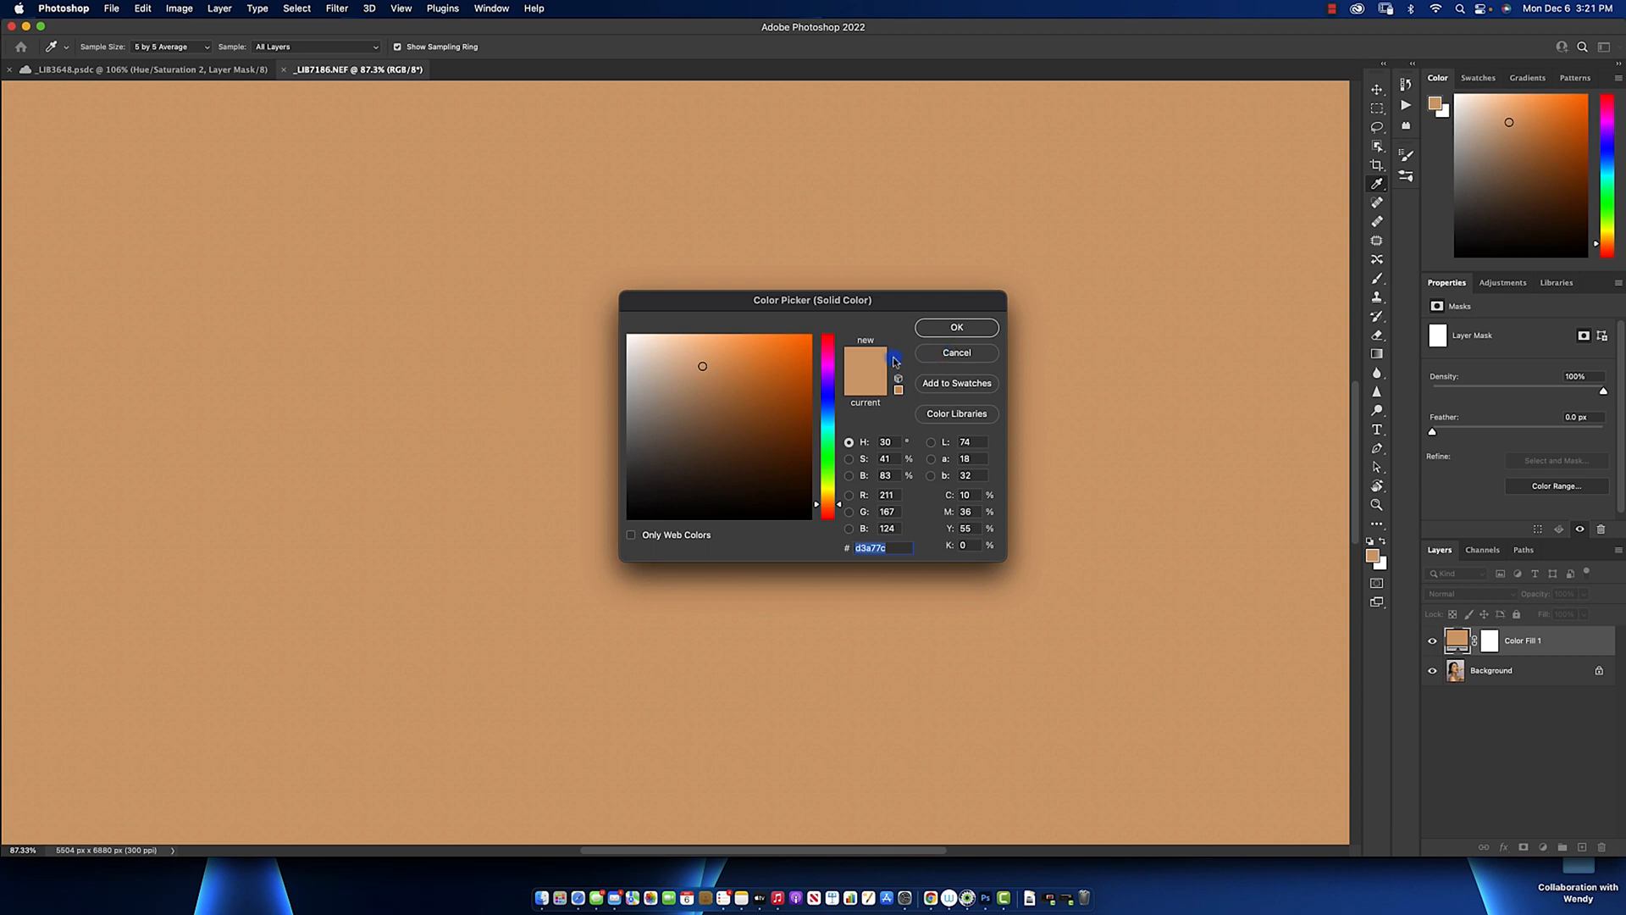
mouse_move(600, 399)
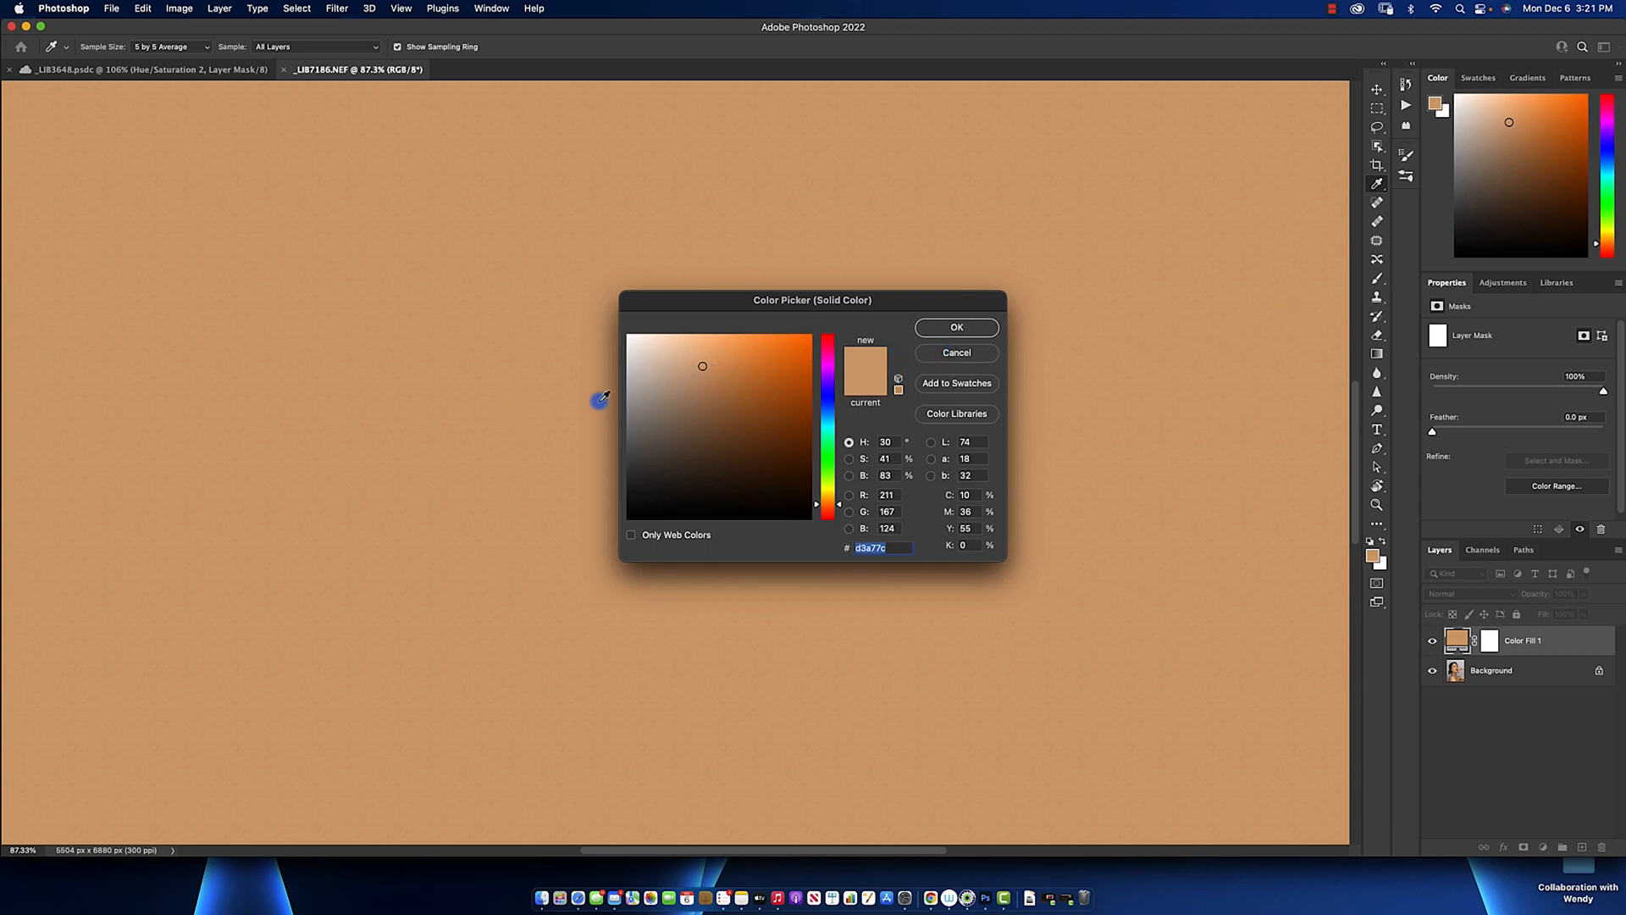
mouse_move(1377, 190)
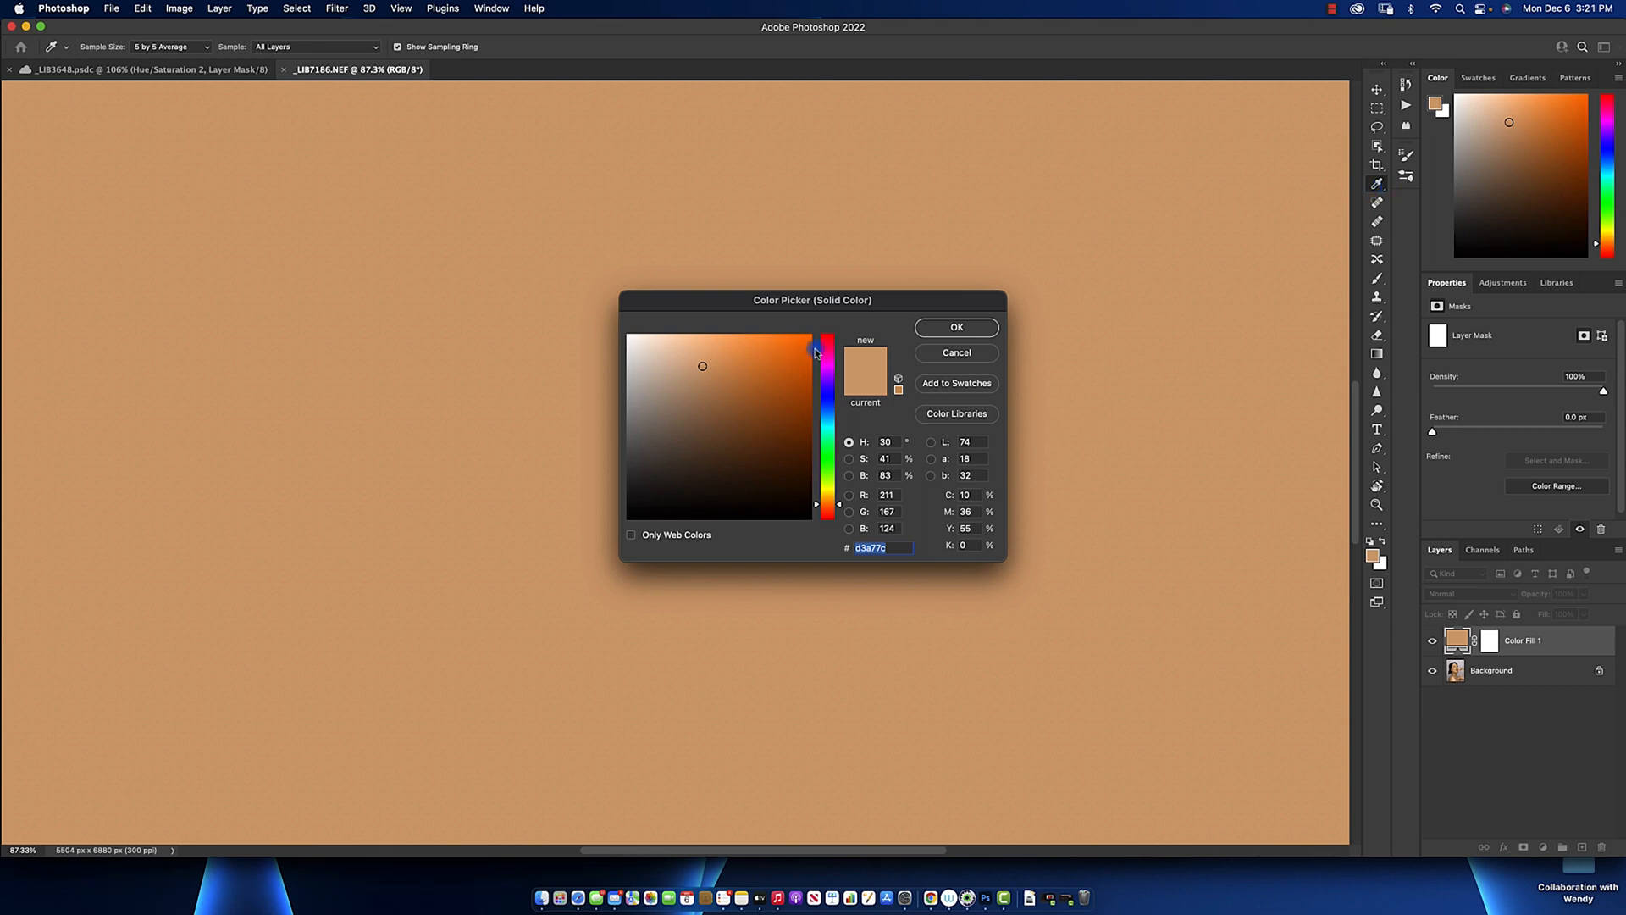
Confirm skin tone d3a77c in the Color Picker to commit Color Fill 1.
left_click(955, 327)
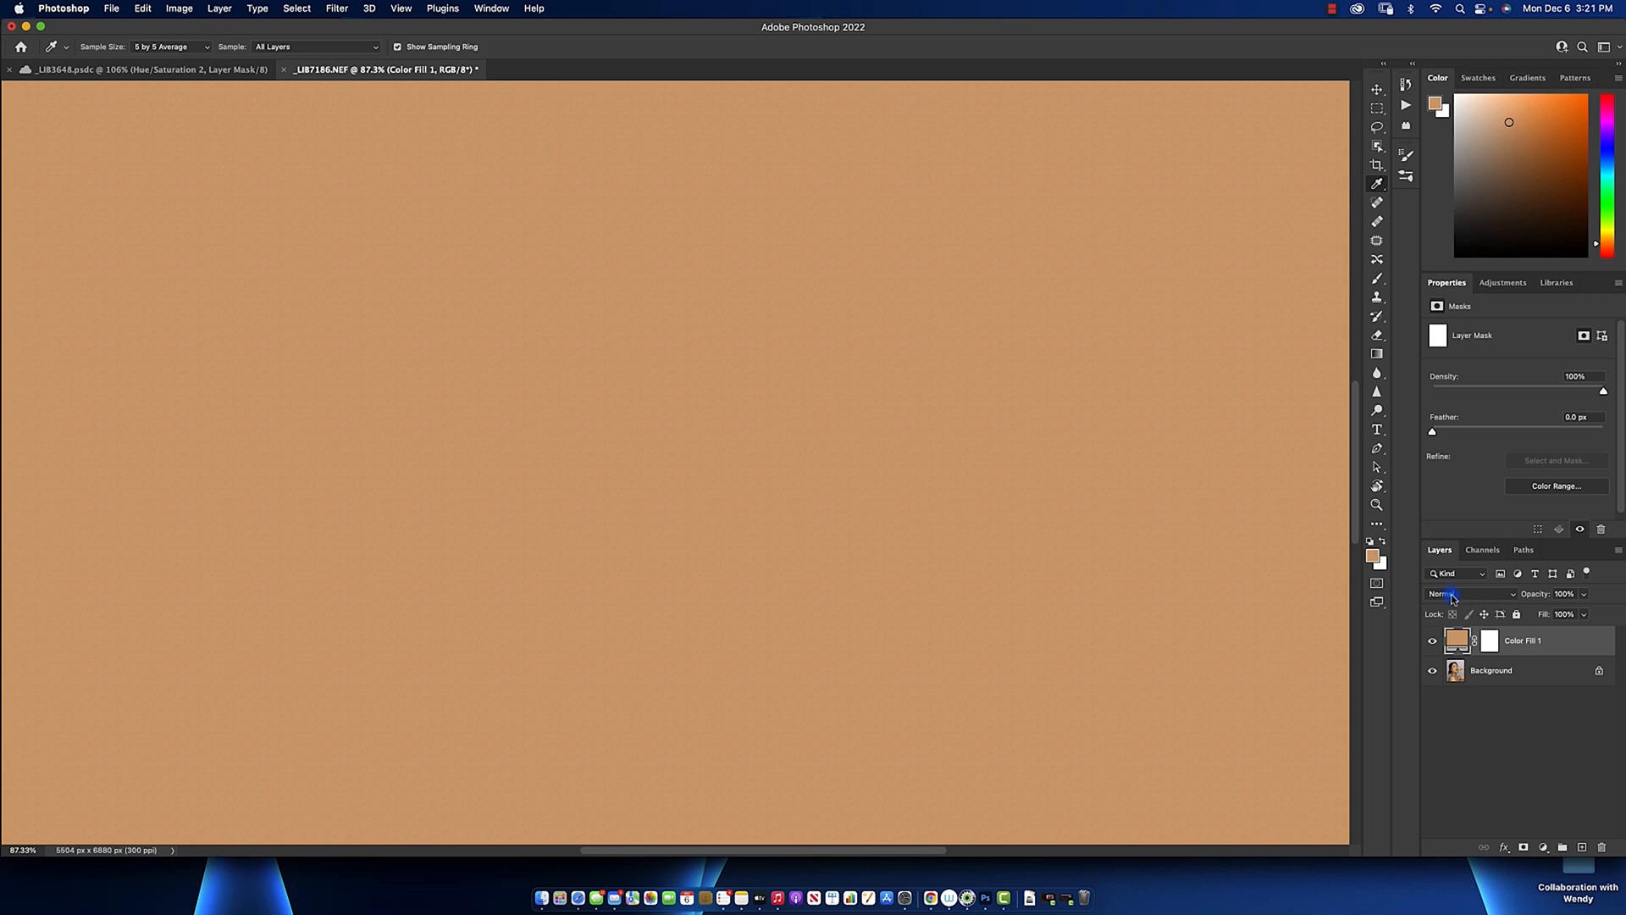
Switch Color Fill 1 to Color blend mode, invert its mask to black, and select the Brush.
left_click(1452, 593)
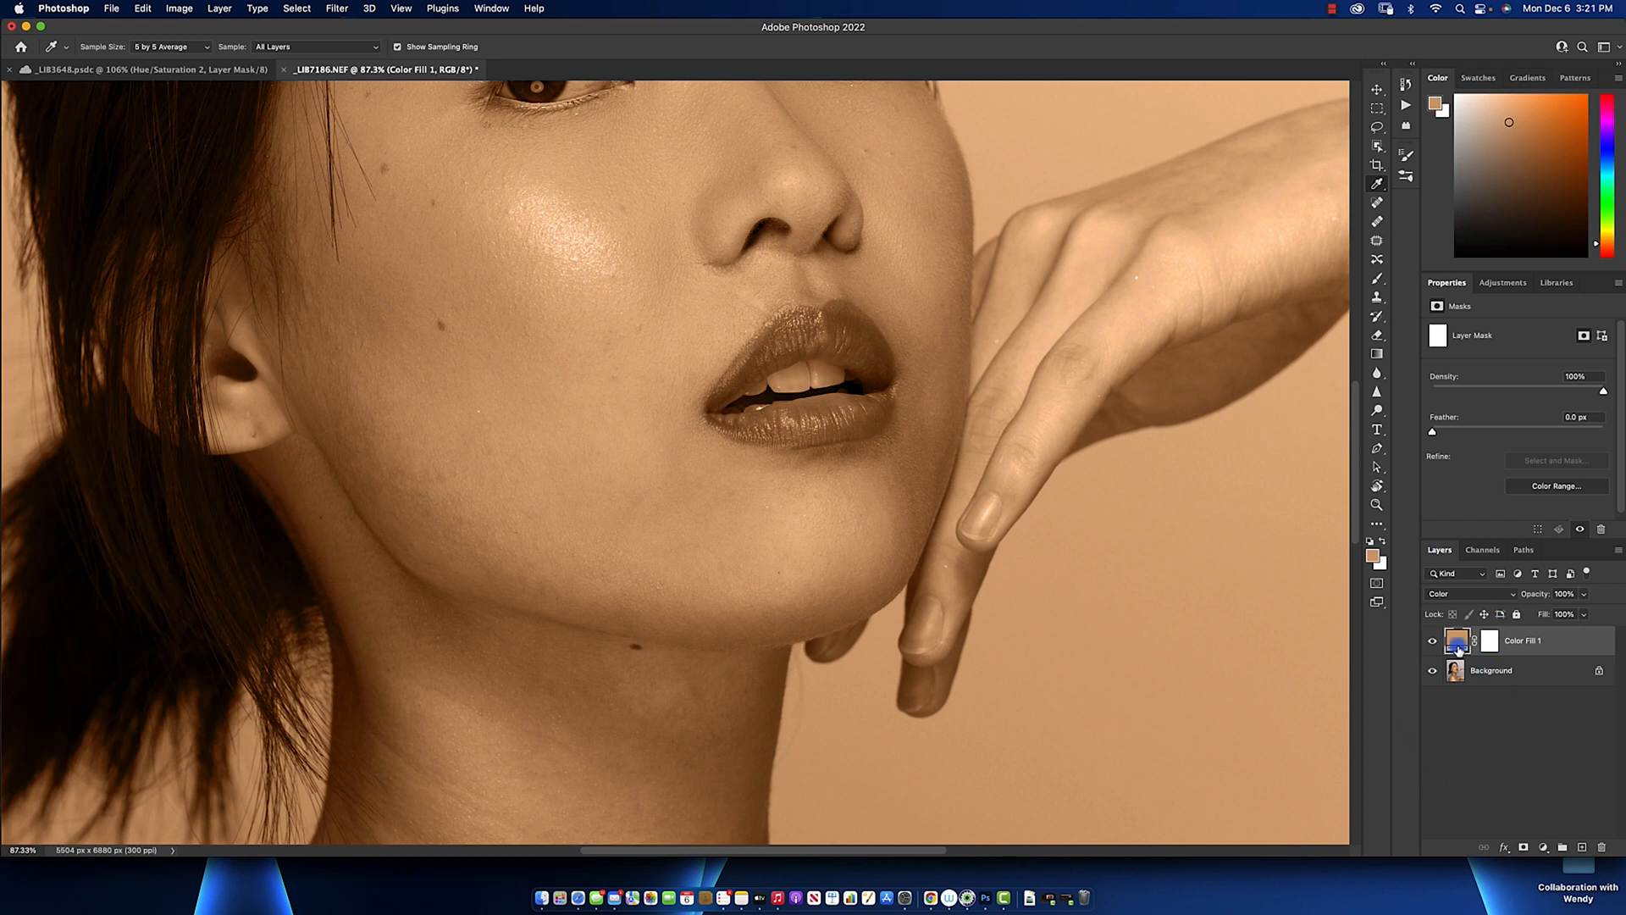
left_click(1489, 641)
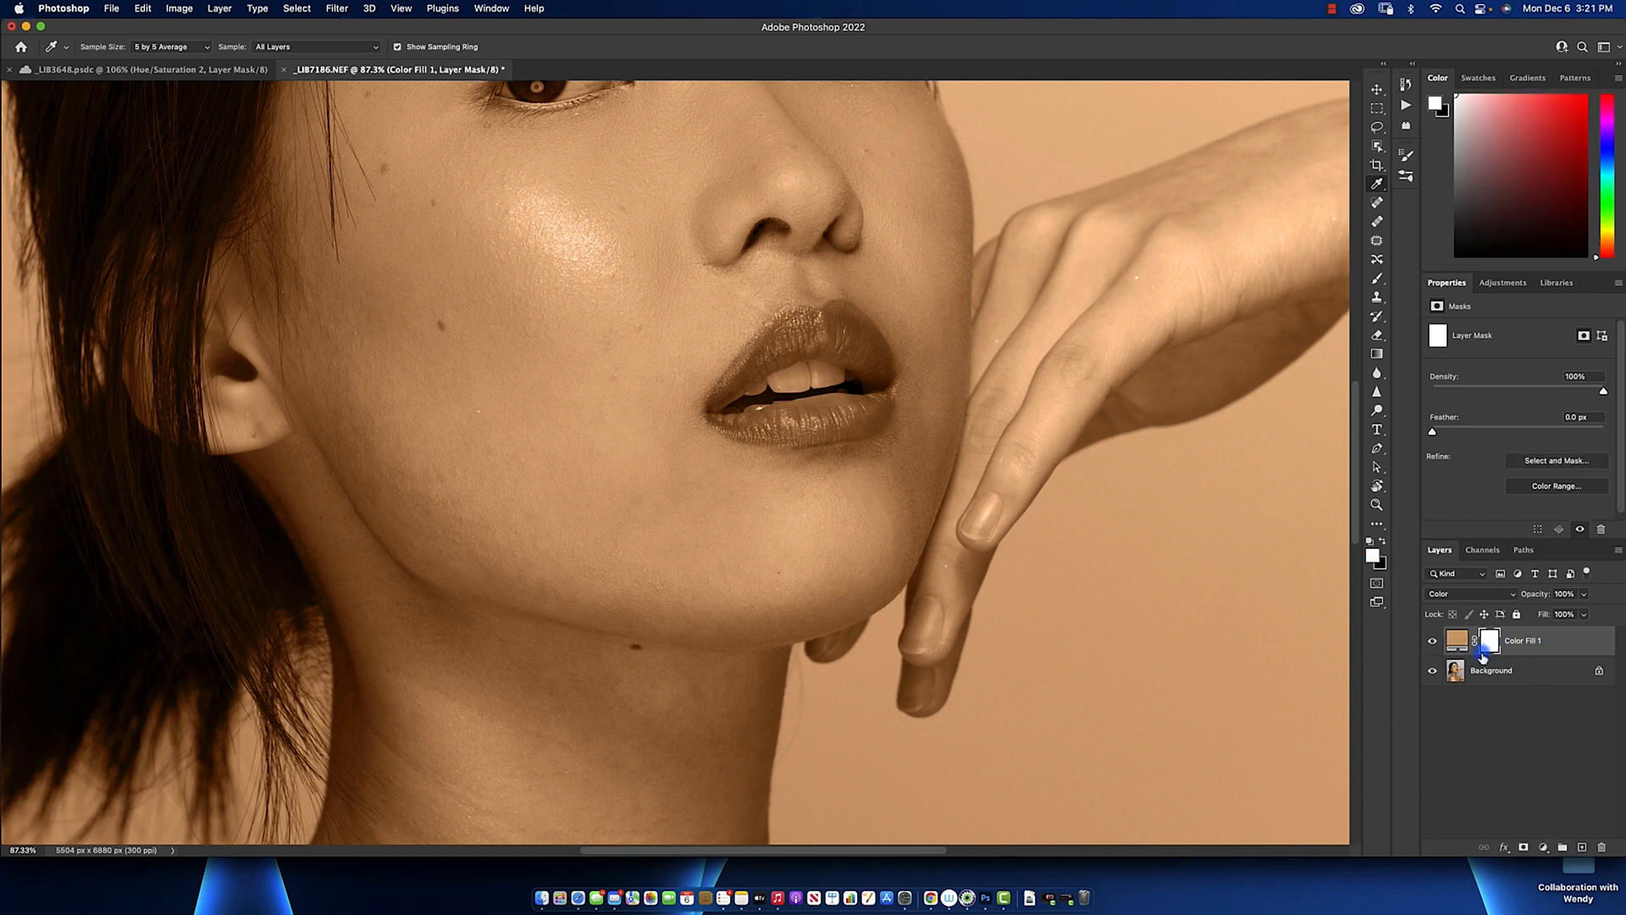
left_click(1489, 640)
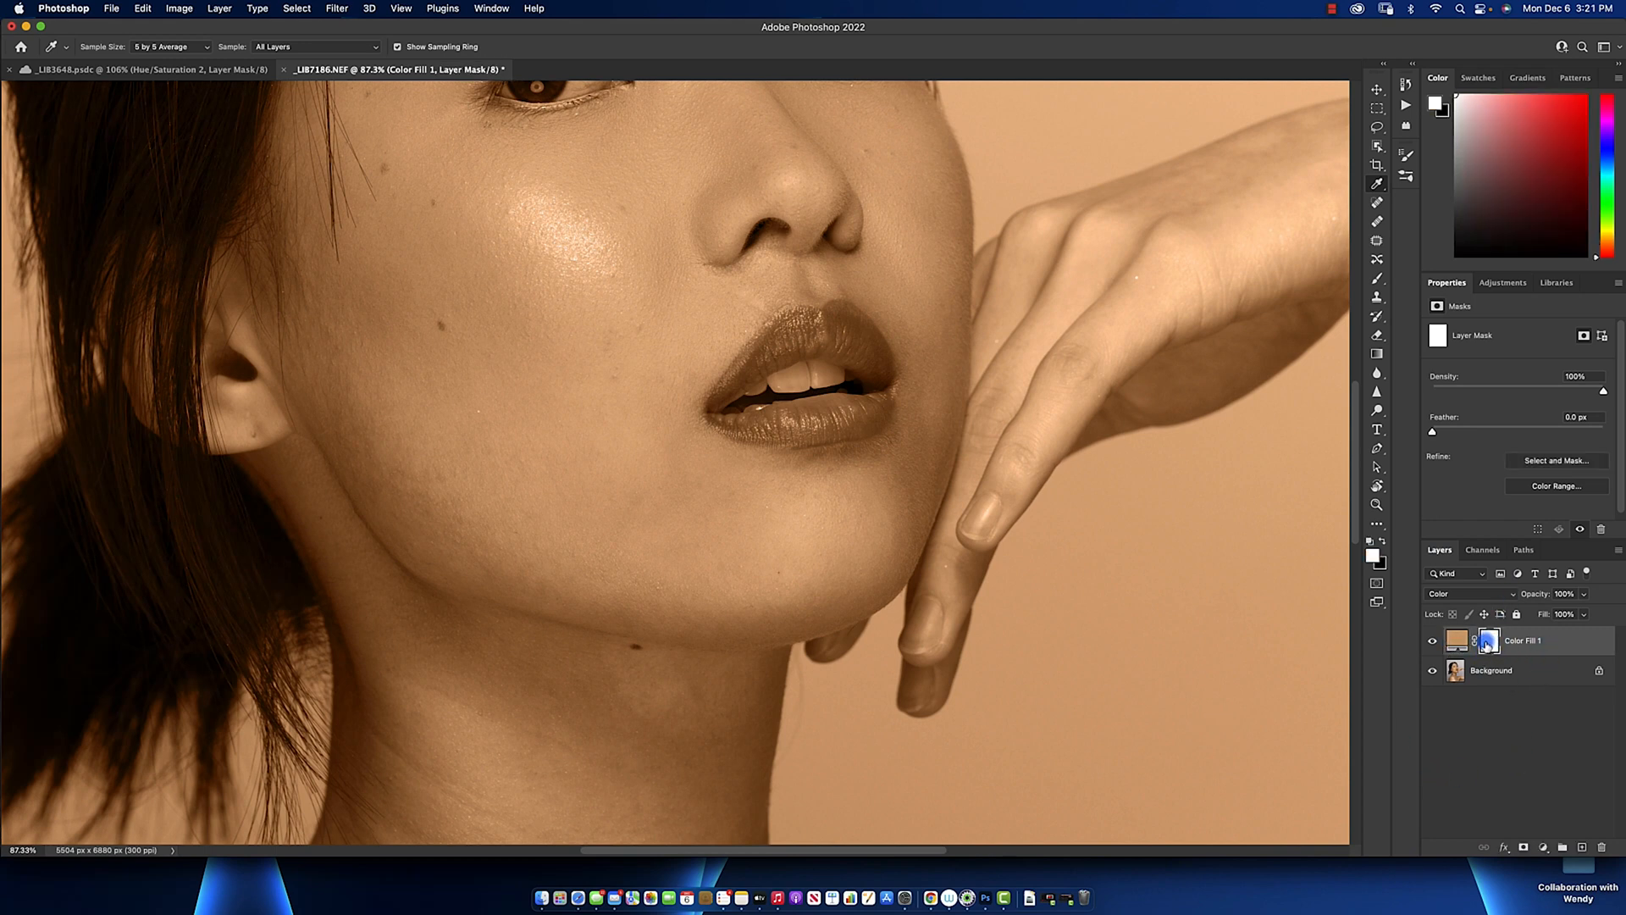
left_click(1488, 641)
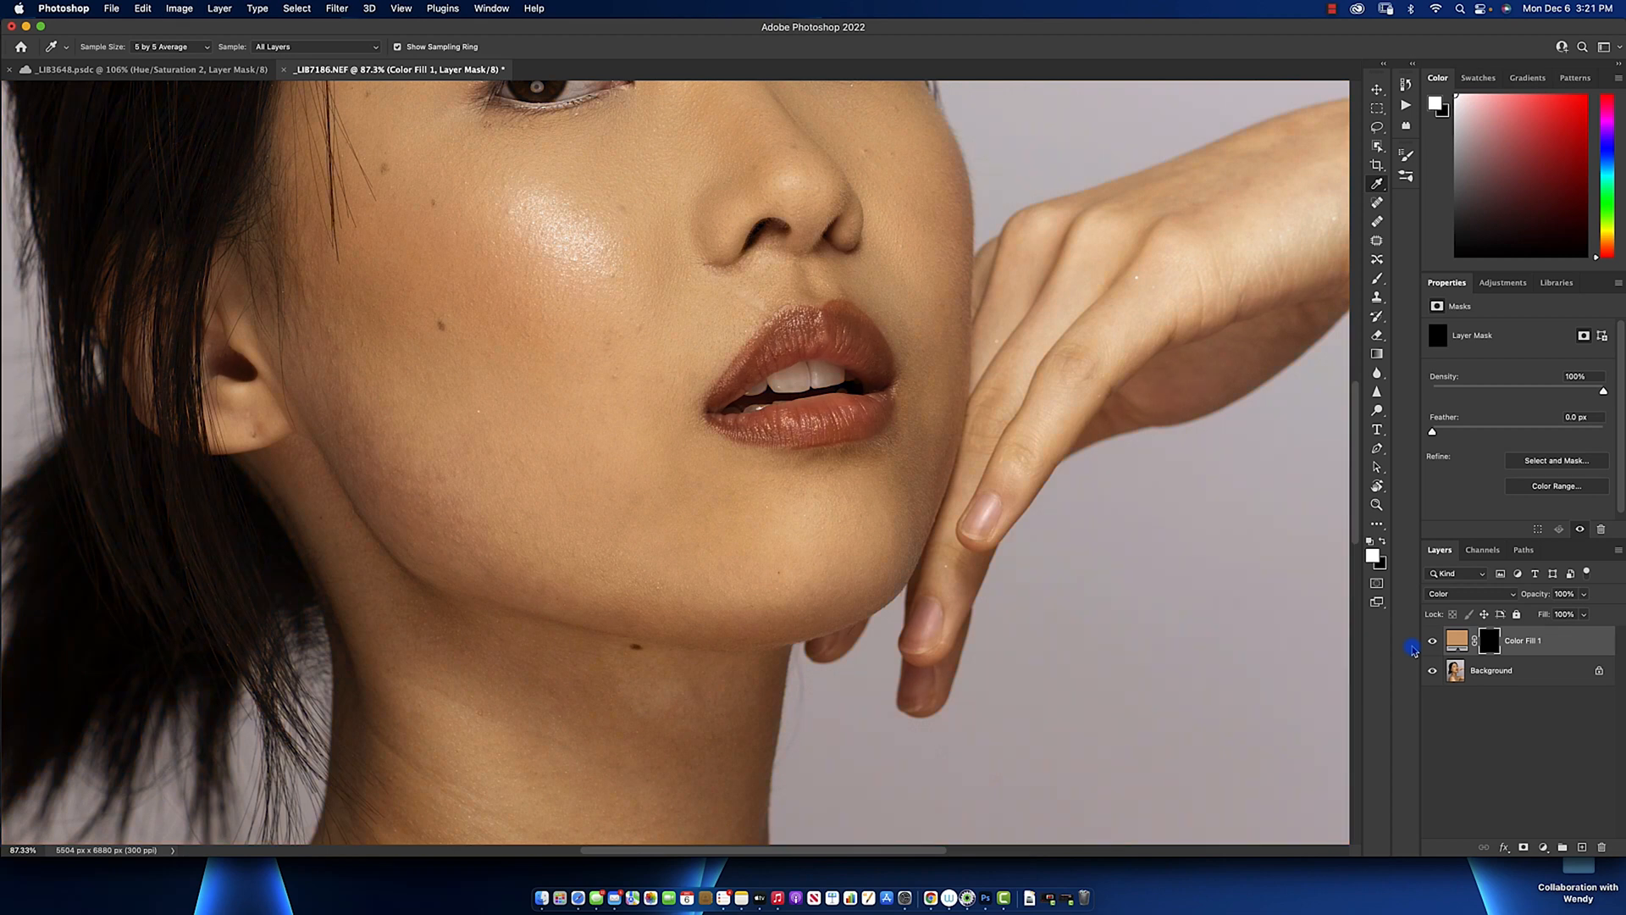
left_click(1492, 670)
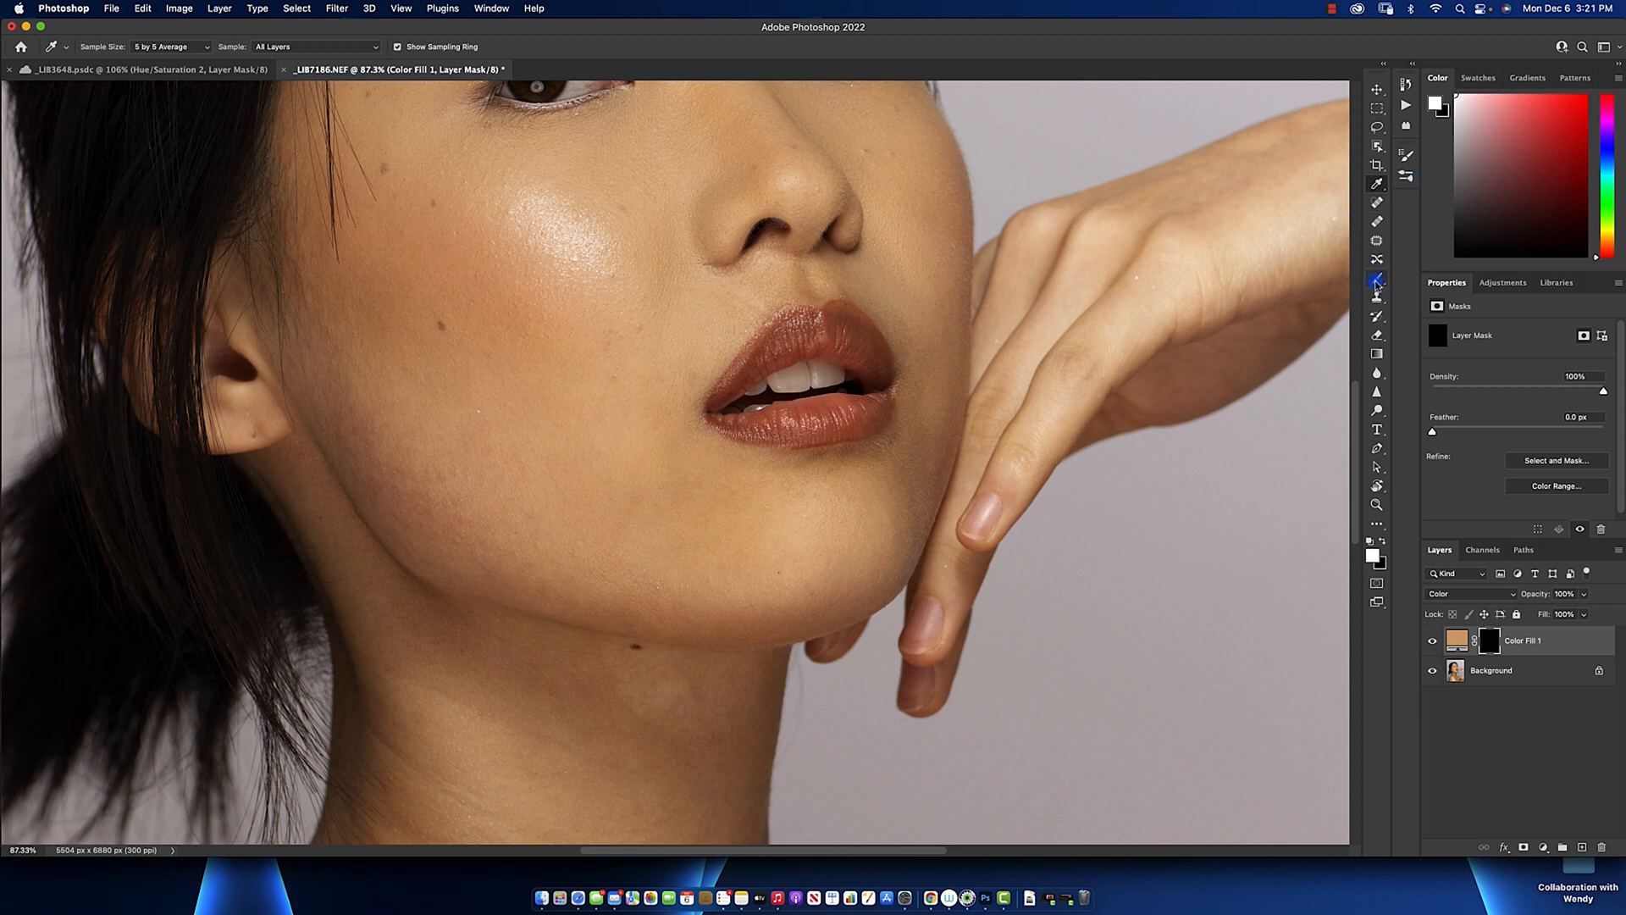
Set up a white, very low-flow brush for painting onto the fill layer's black mask.
left_click(1377, 277)
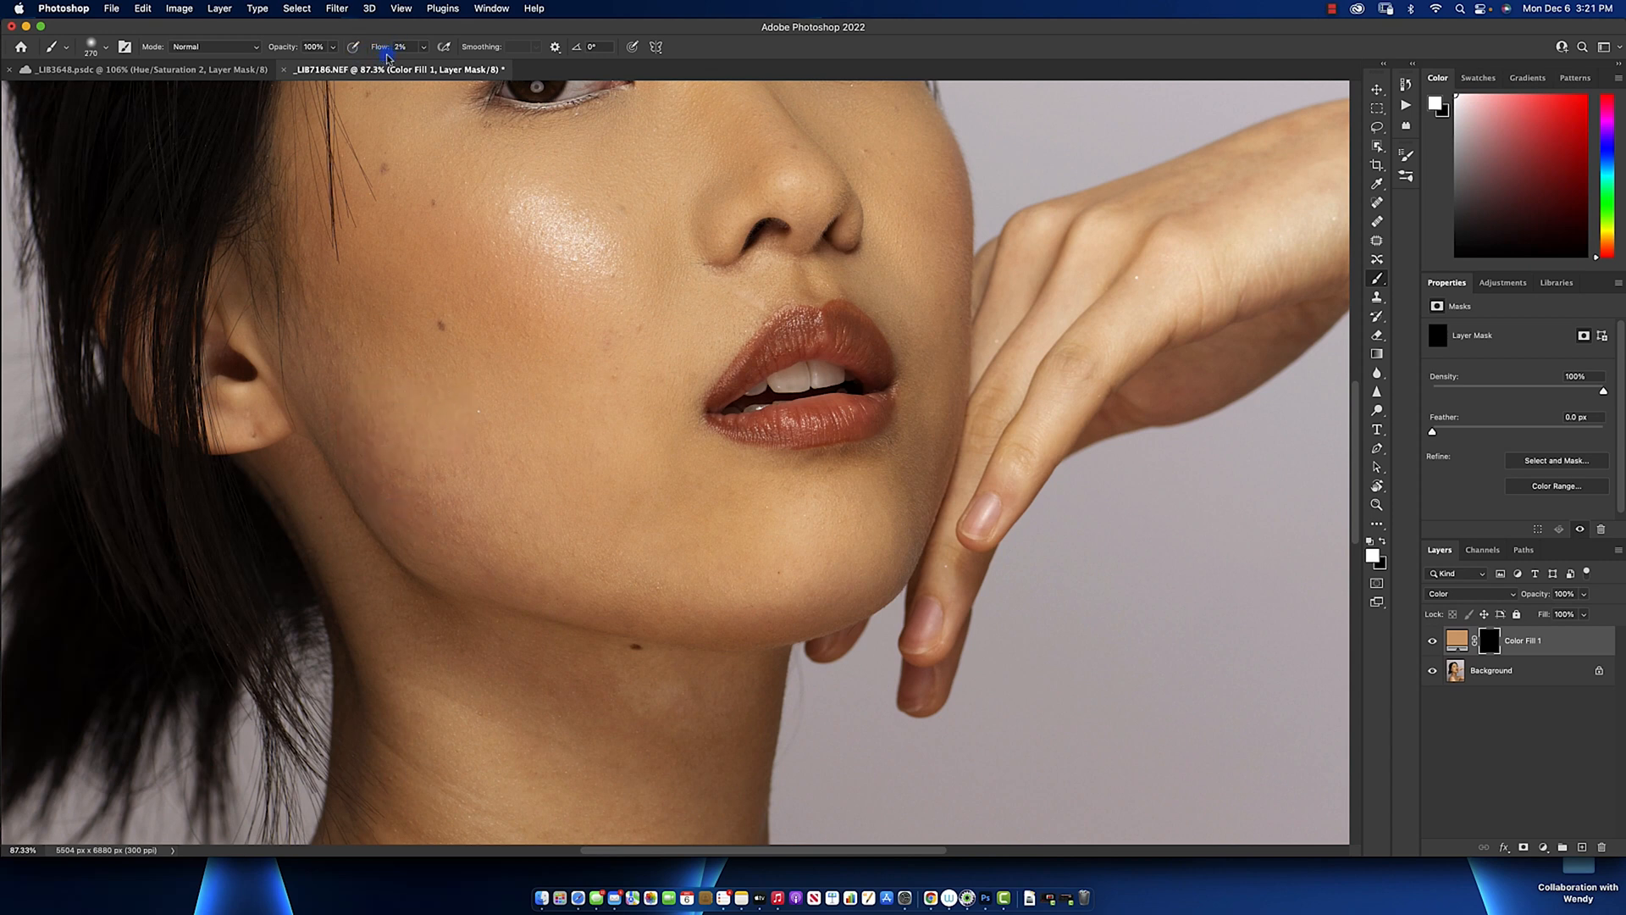
mouse_move(368, 392)
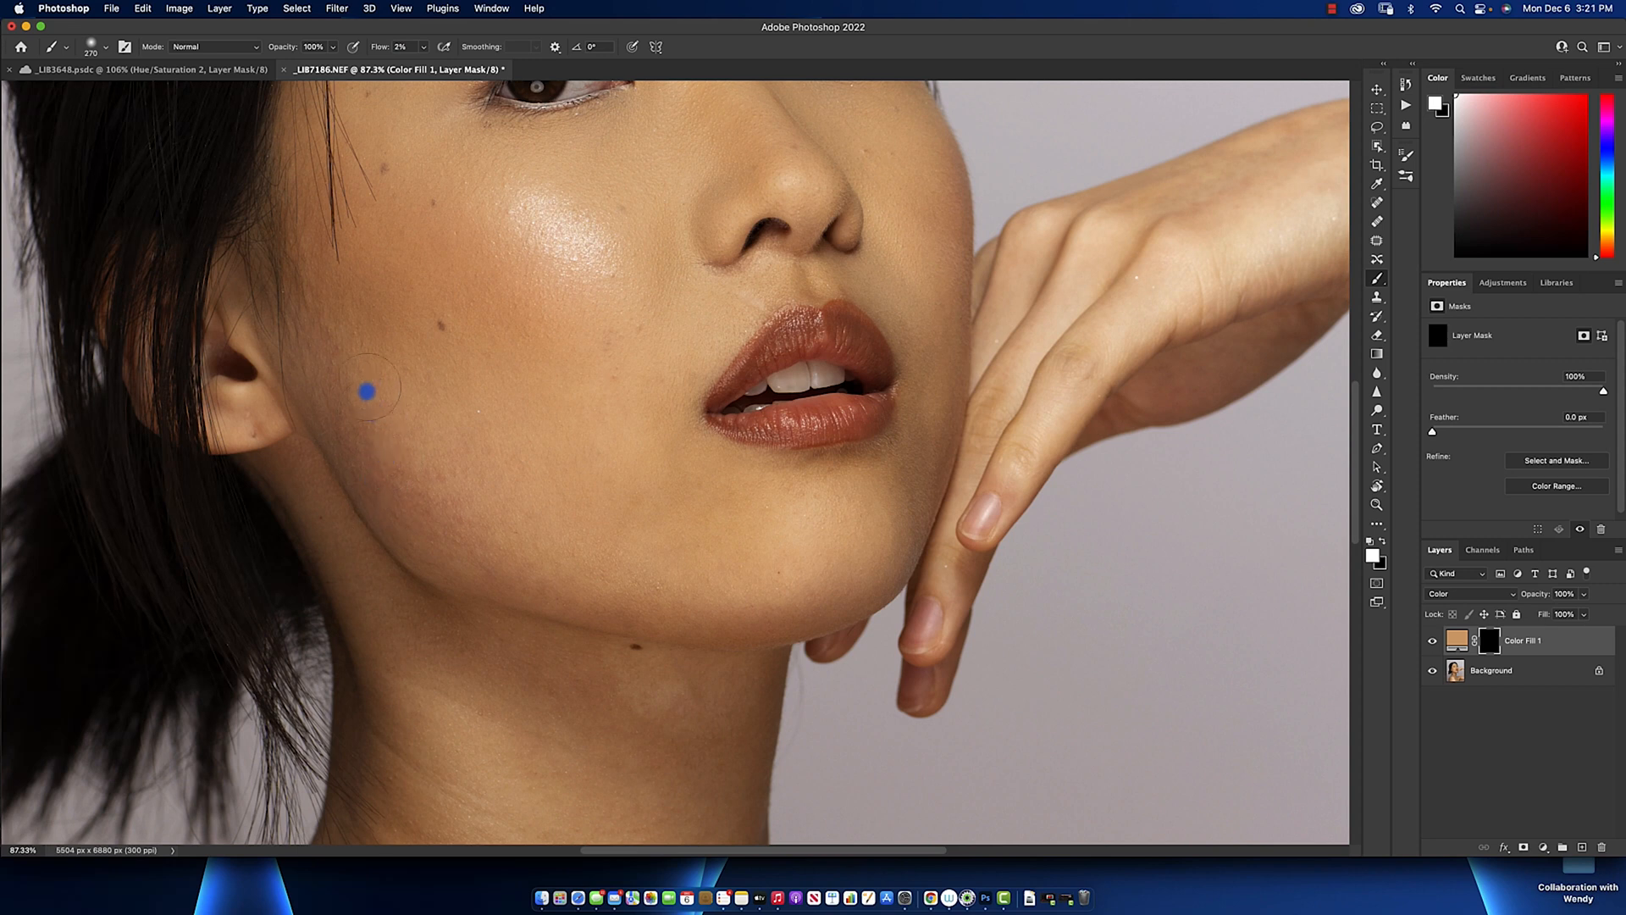
mouse_move(349, 374)
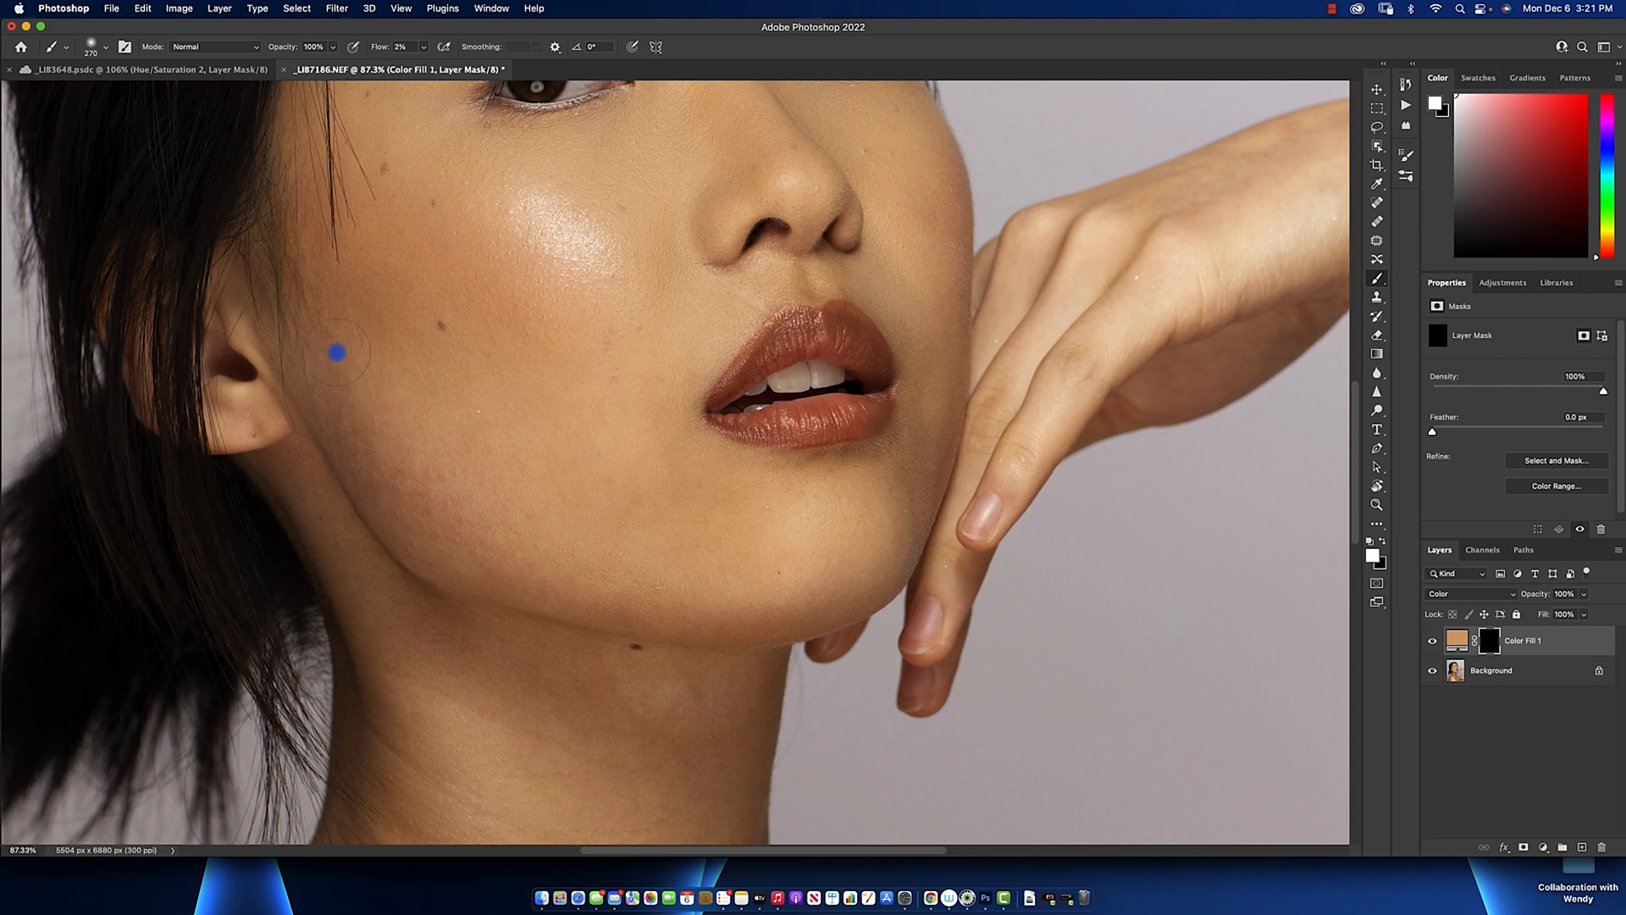
mouse_move(364, 441)
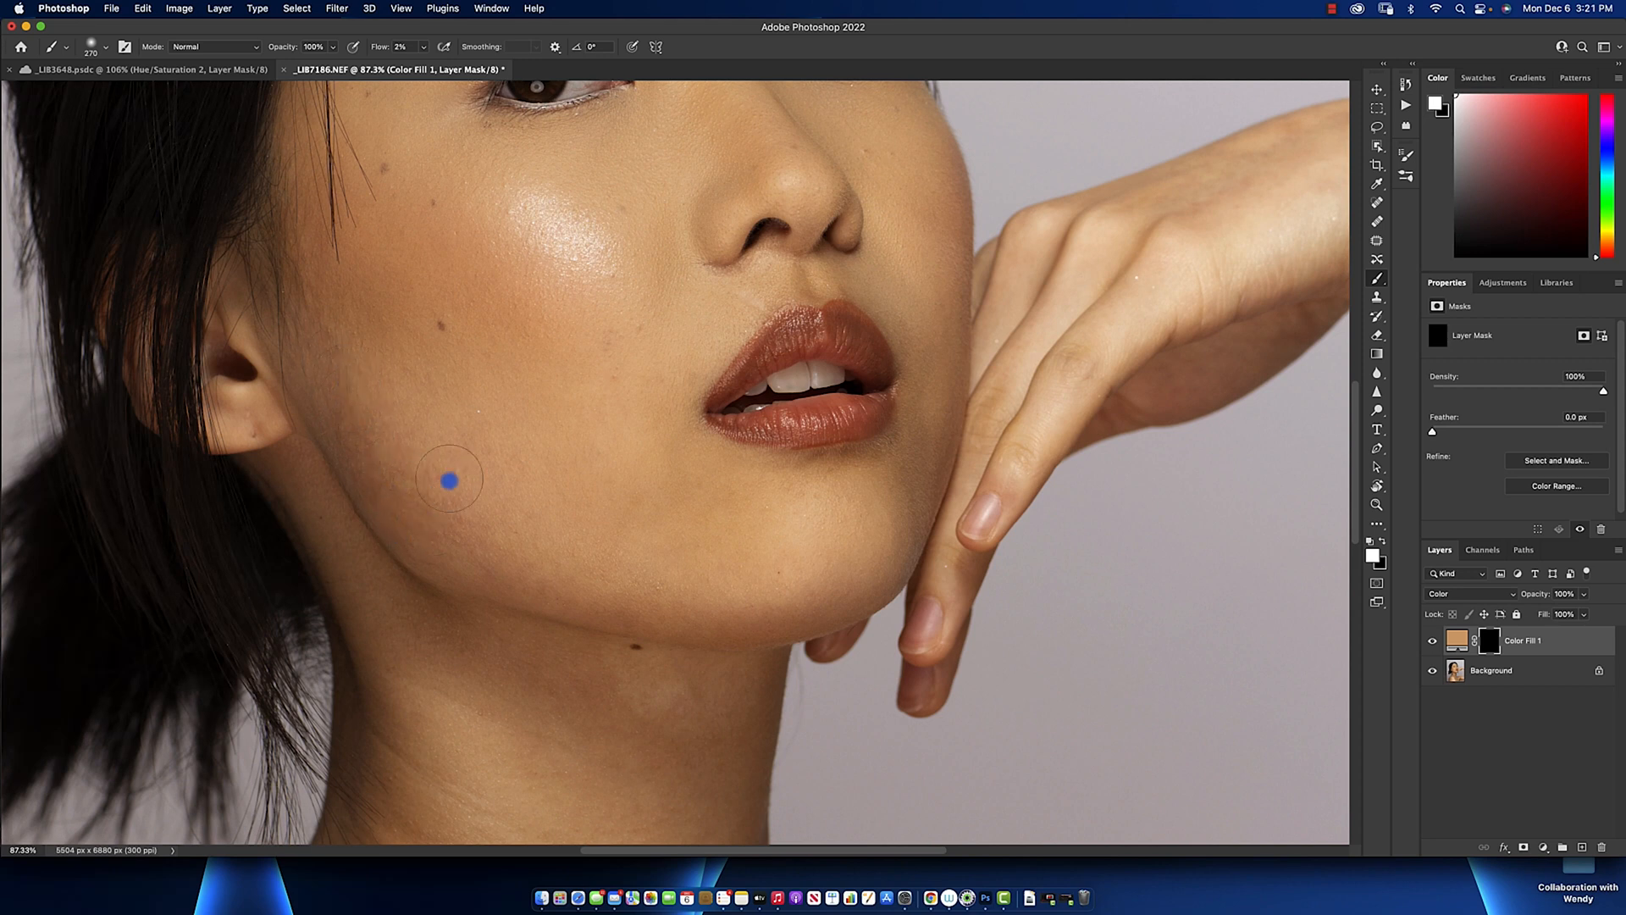
mouse_move(485, 456)
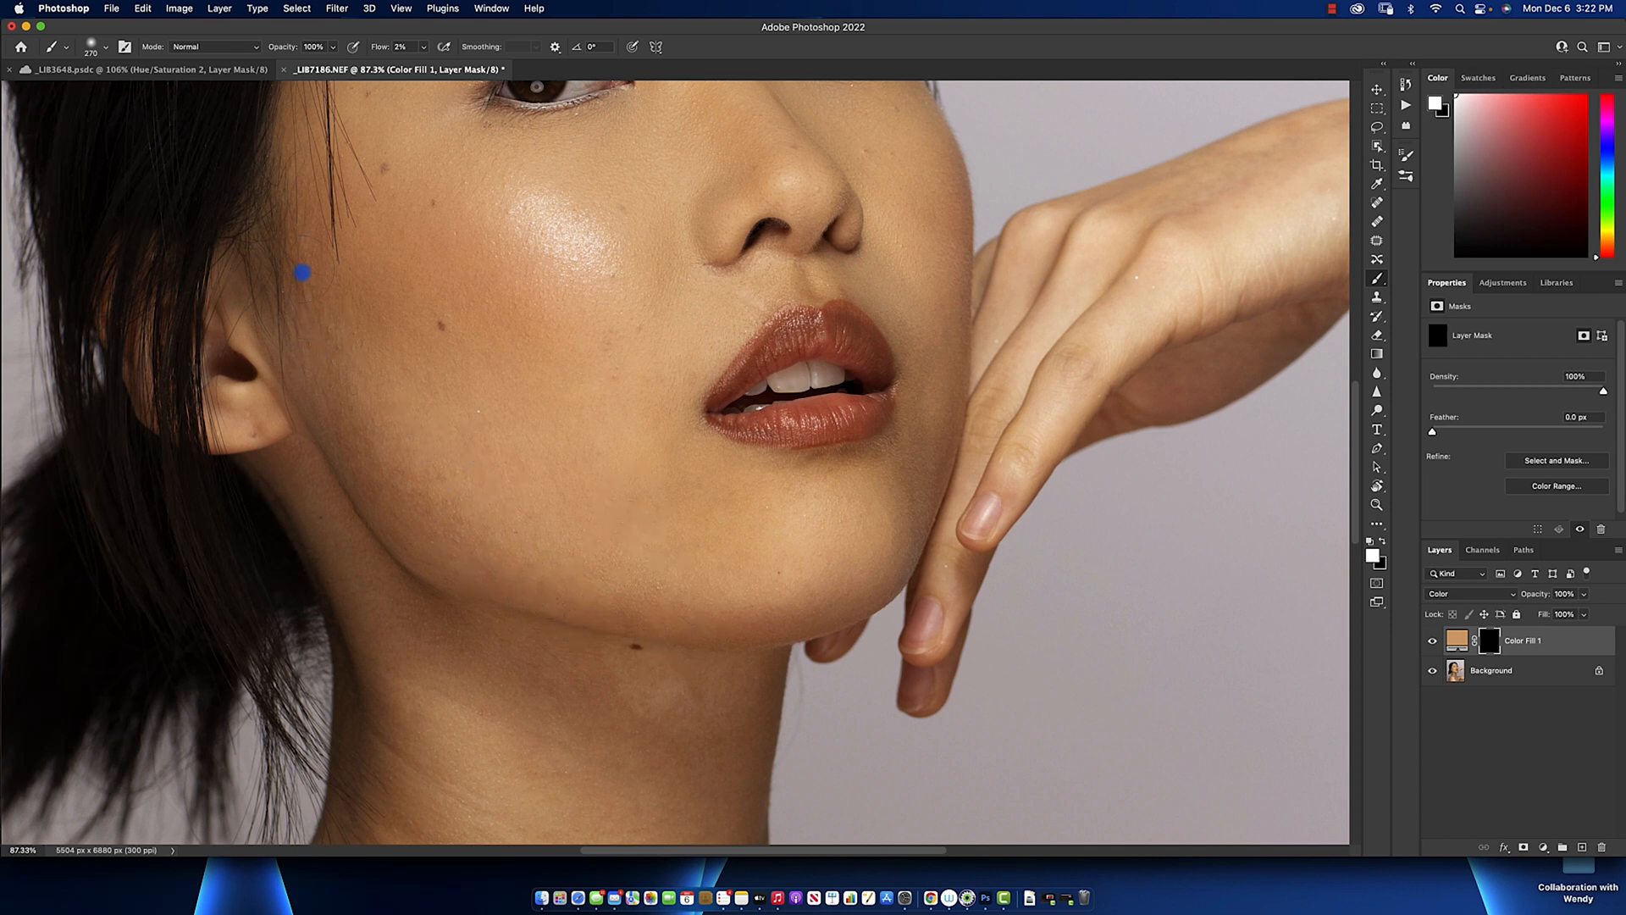
mouse_move(661, 577)
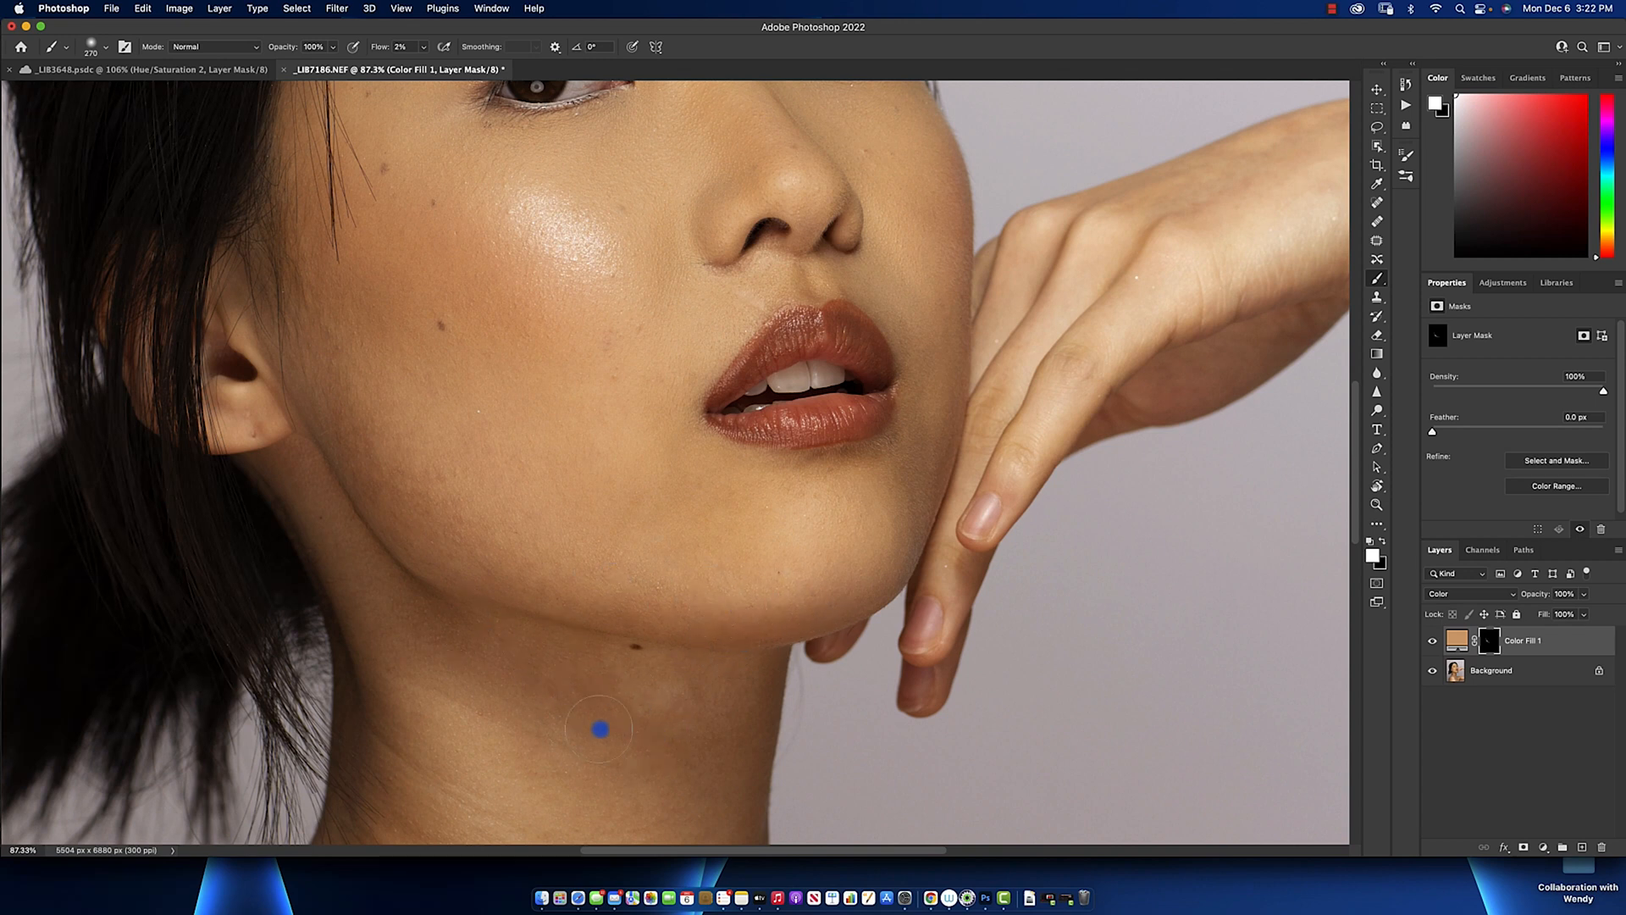
mouse_move(226, 339)
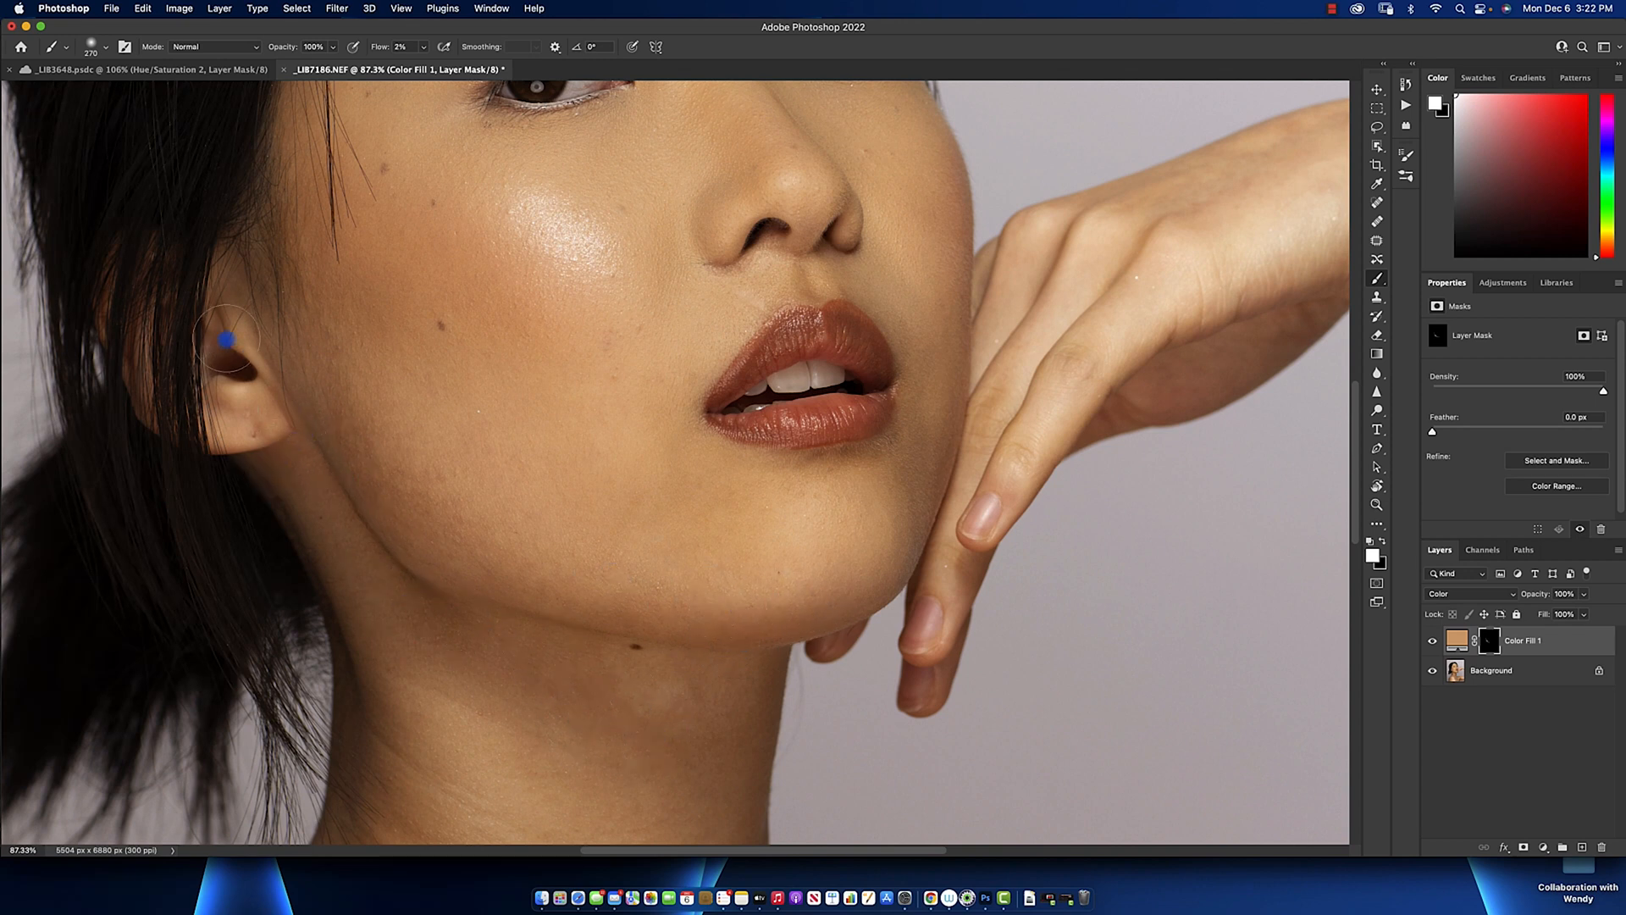
mouse_move(260, 258)
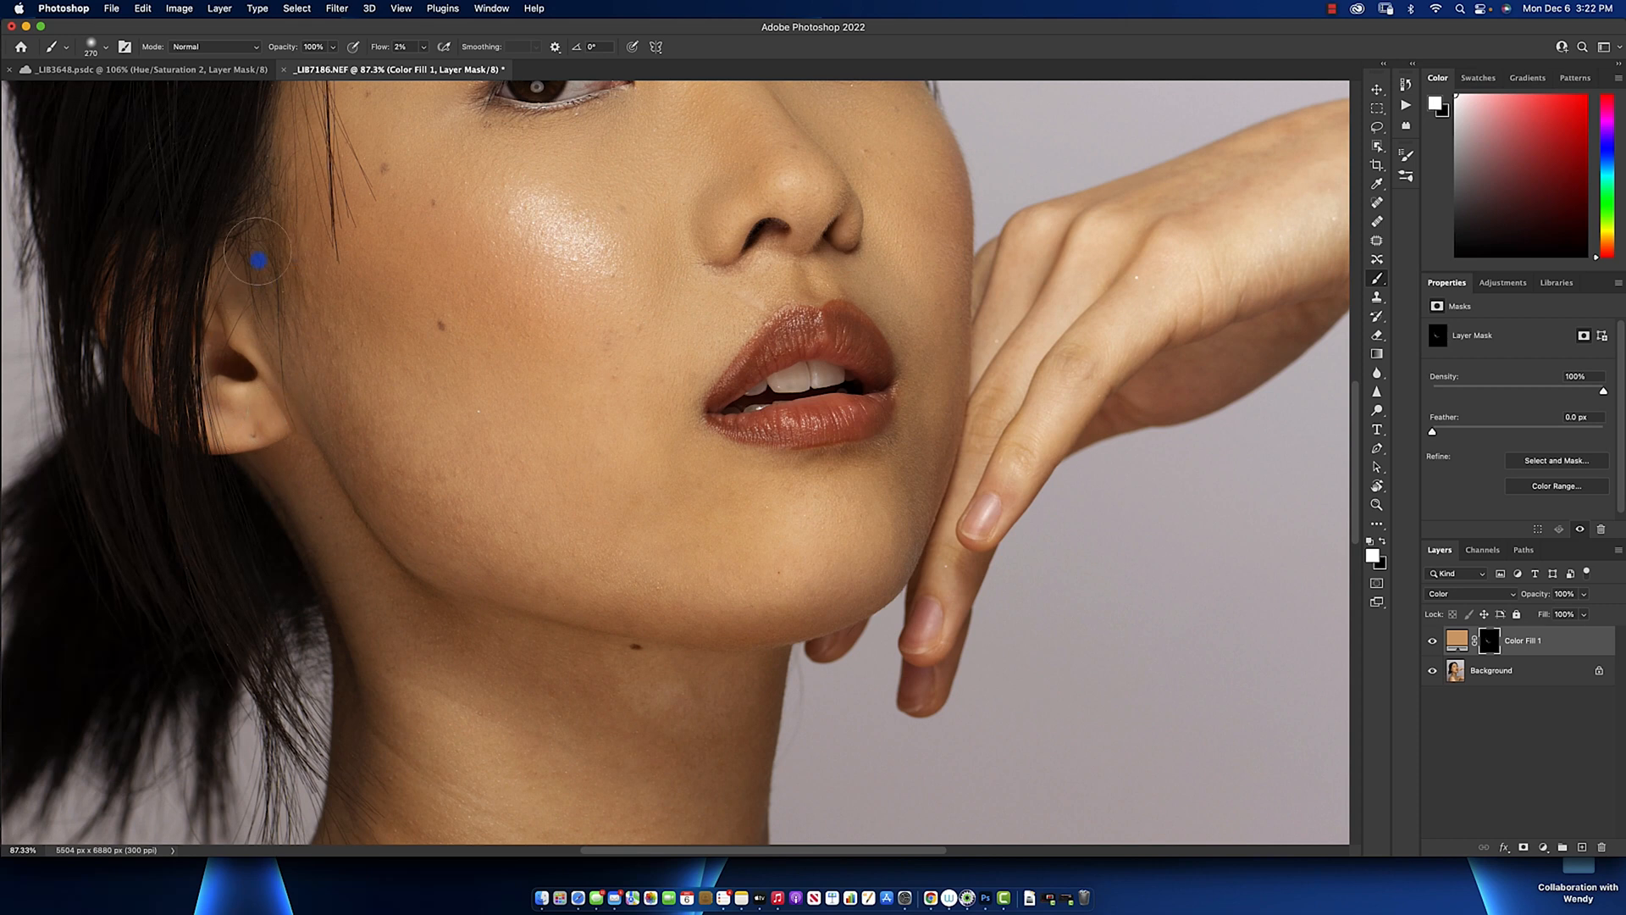
mouse_move(817, 618)
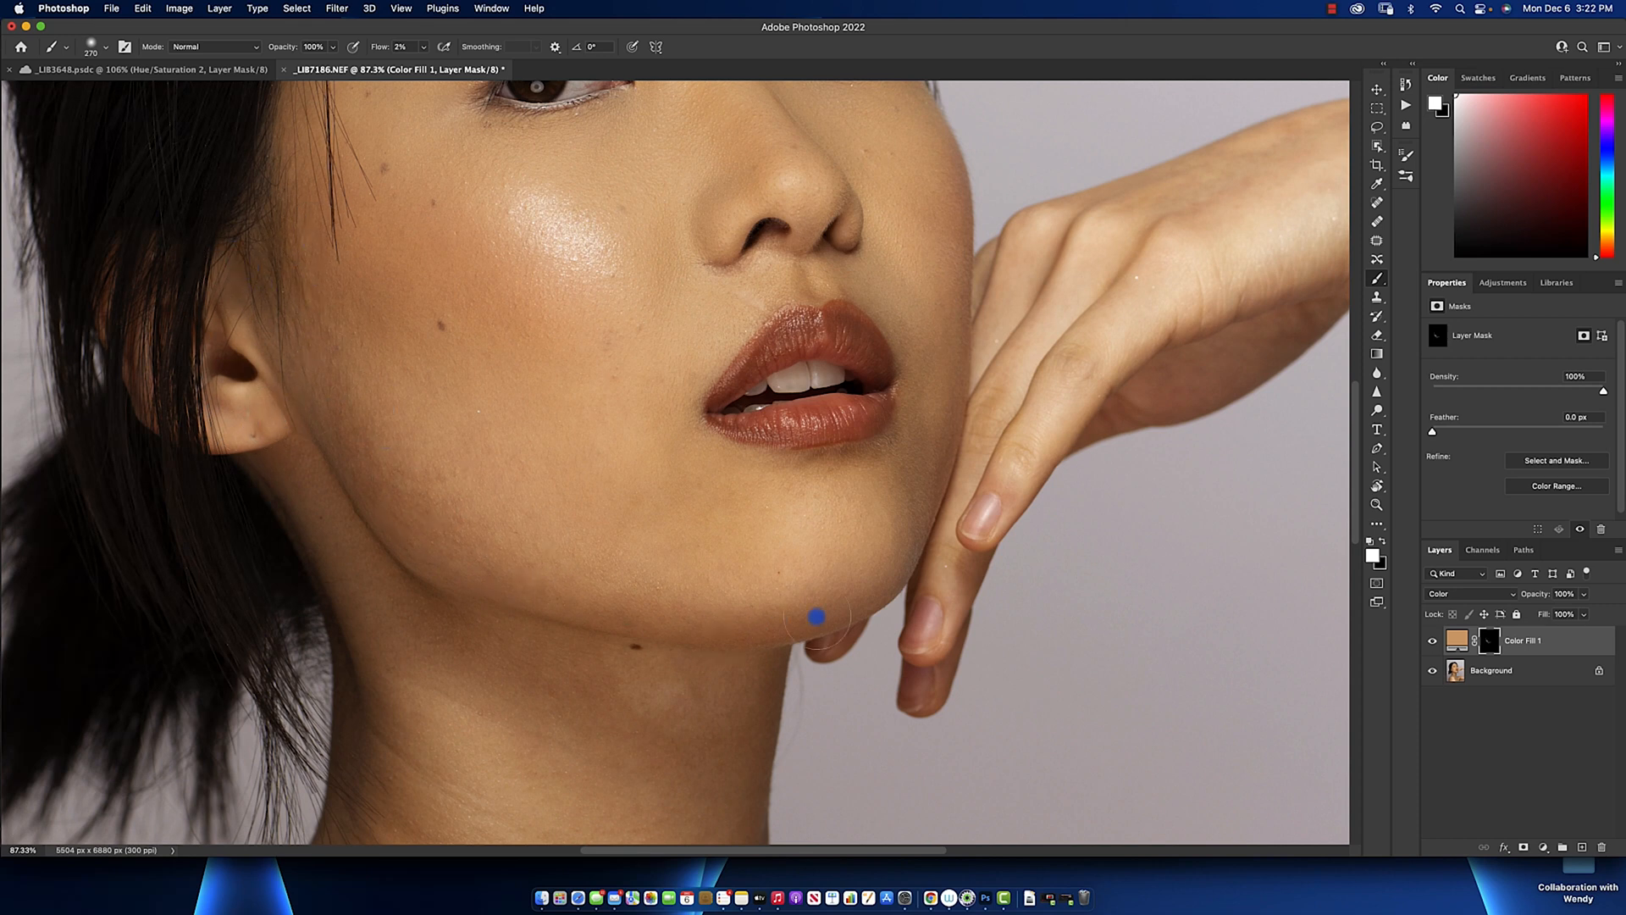
mouse_move(384, 553)
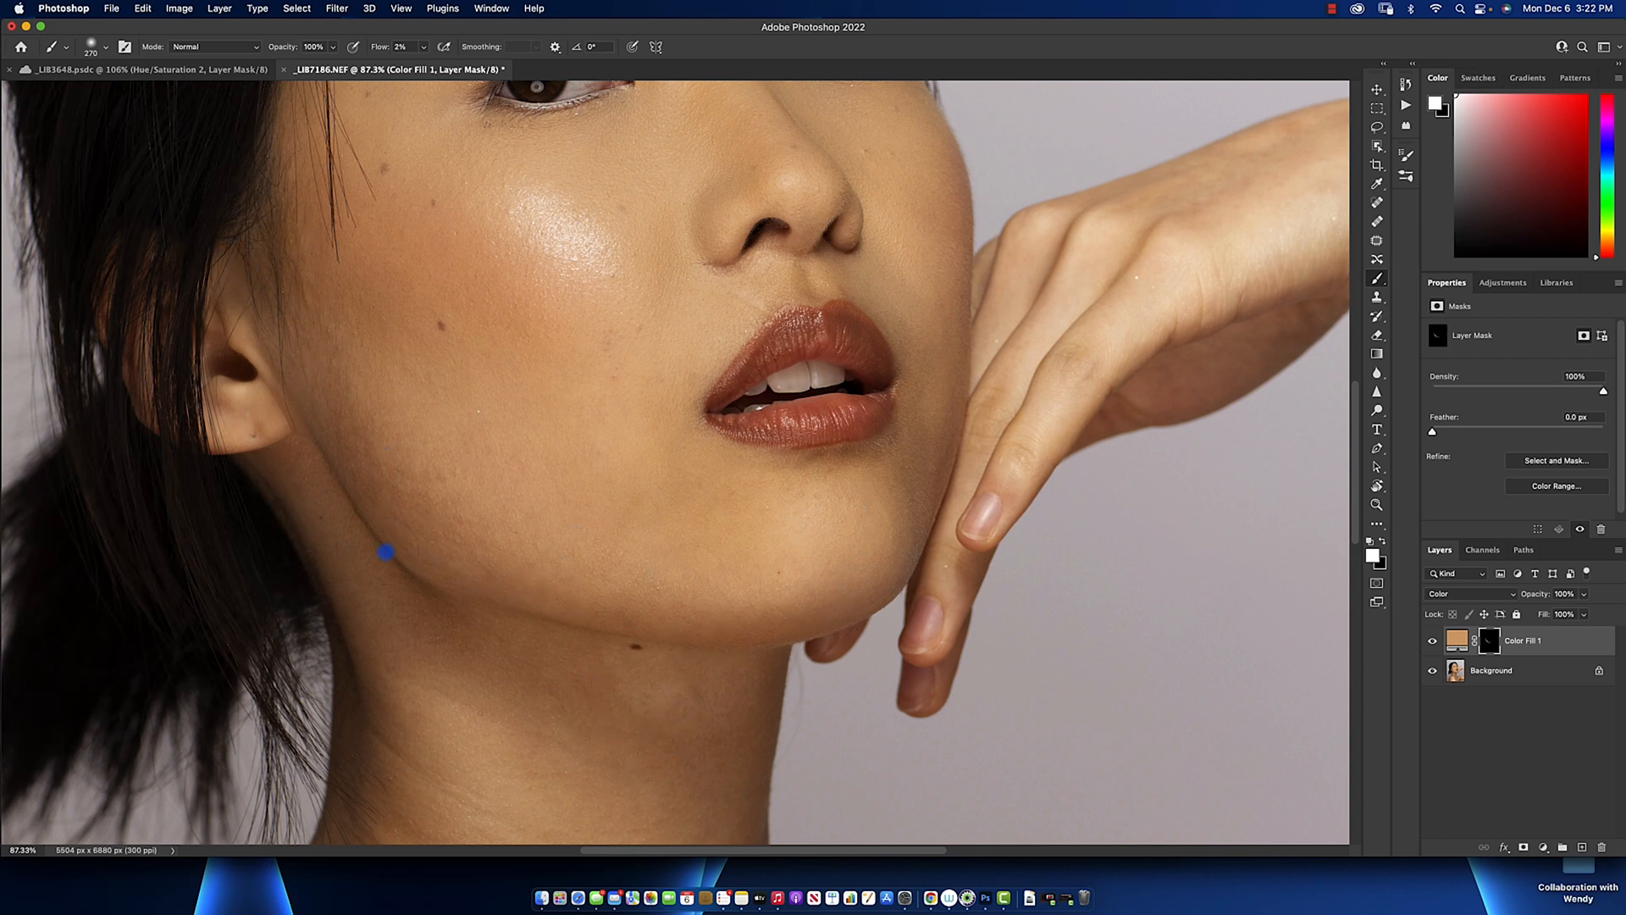
mouse_move(350, 508)
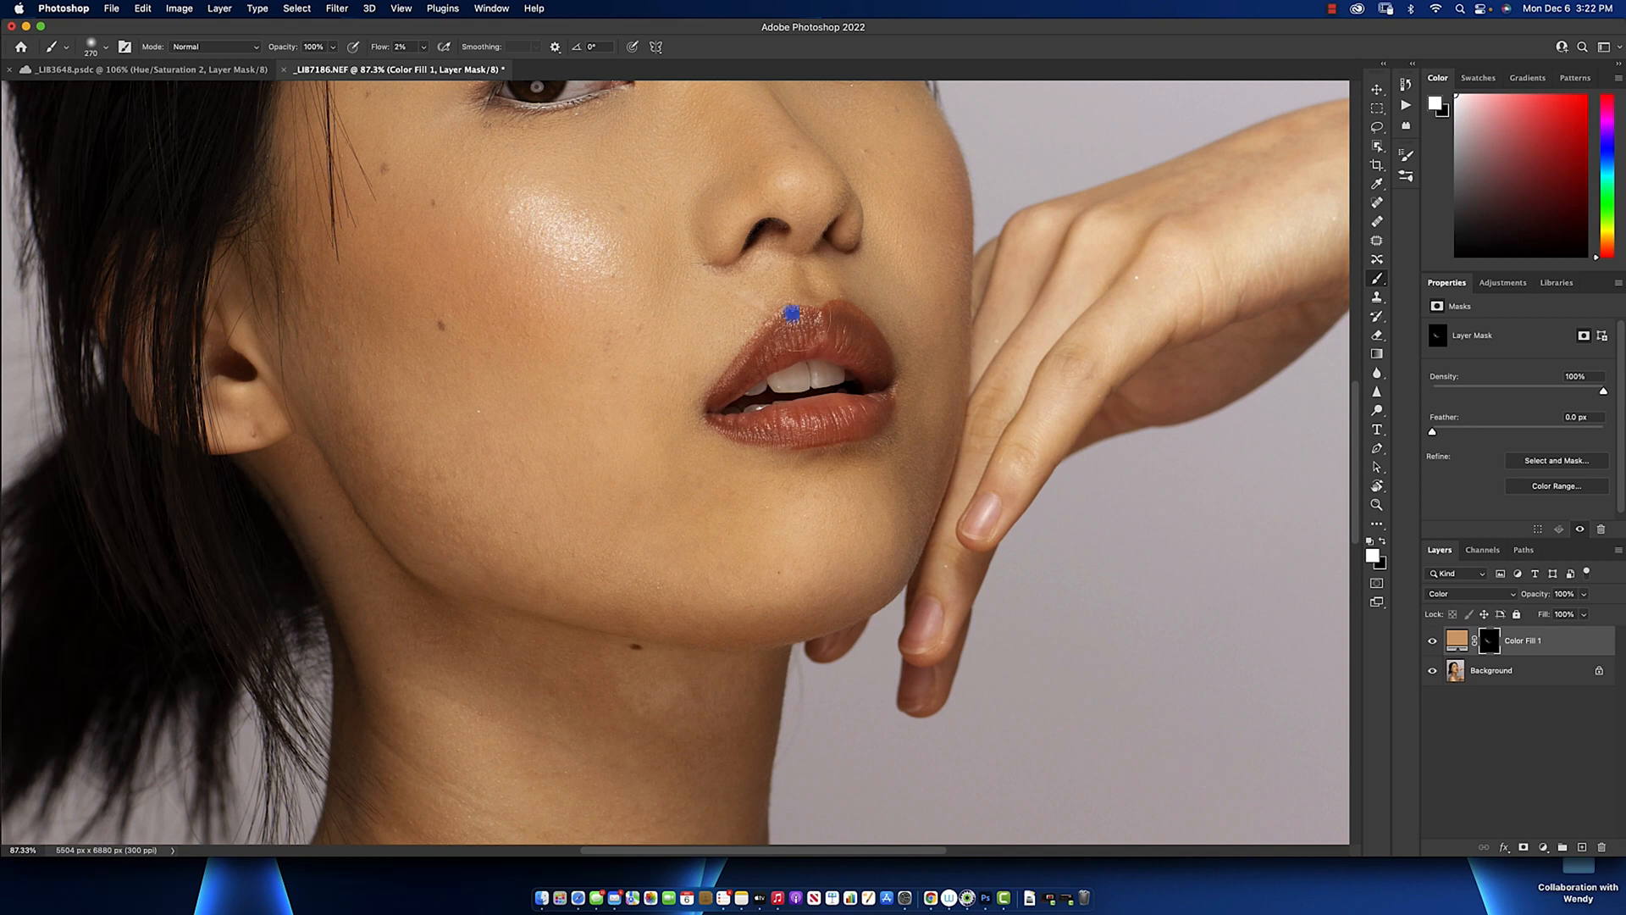
mouse_move(824, 254)
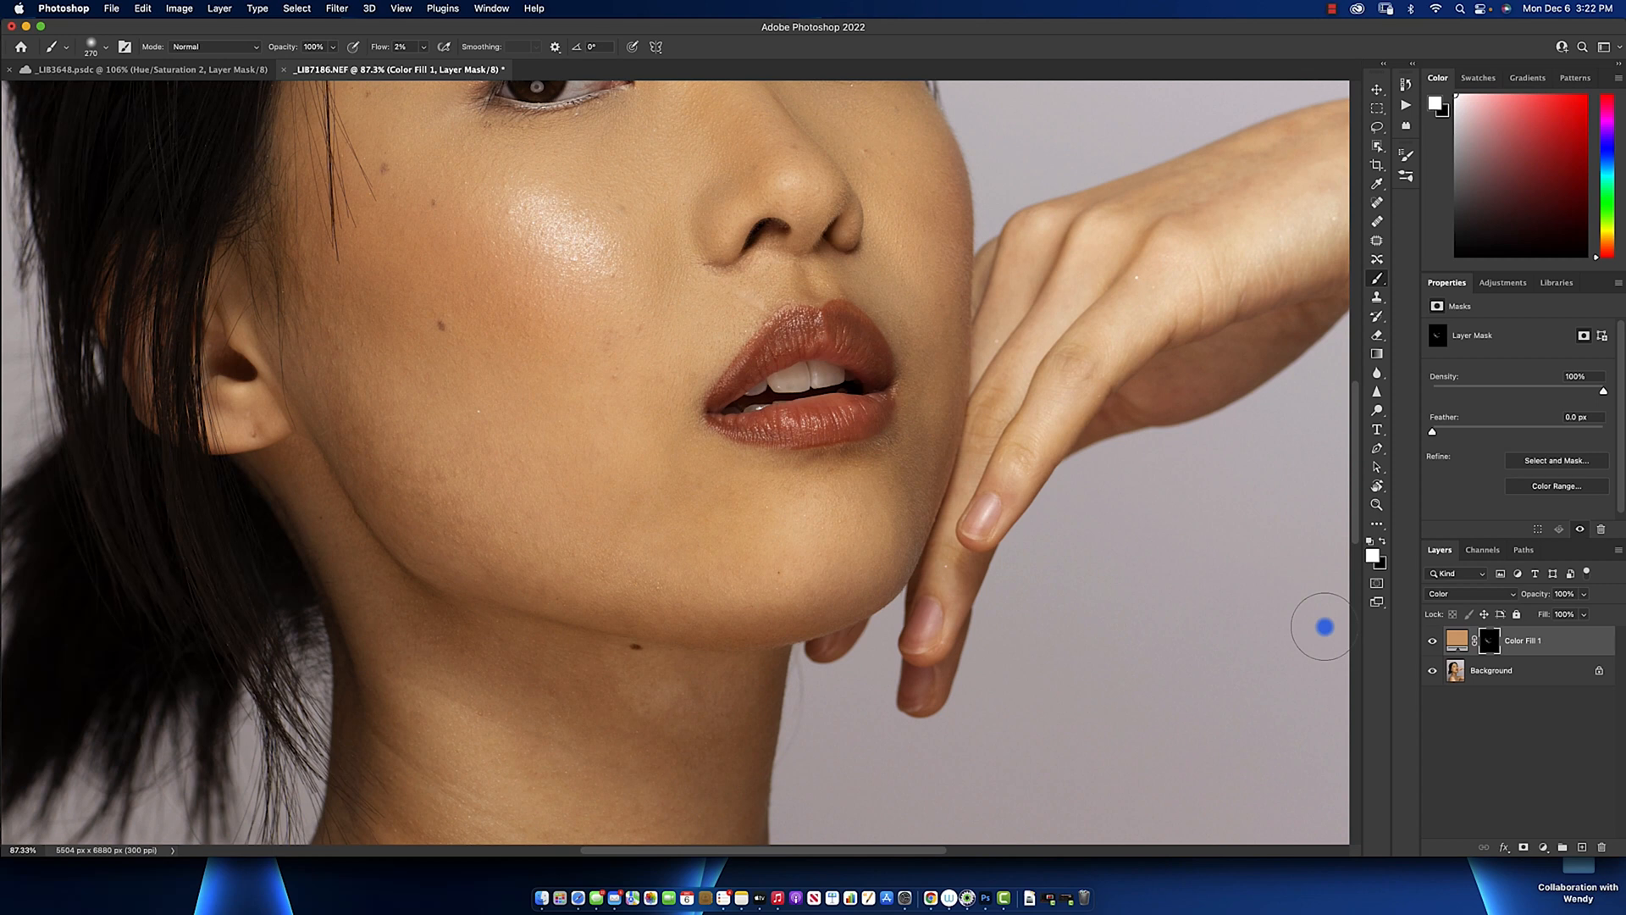
mouse_move(1095, 576)
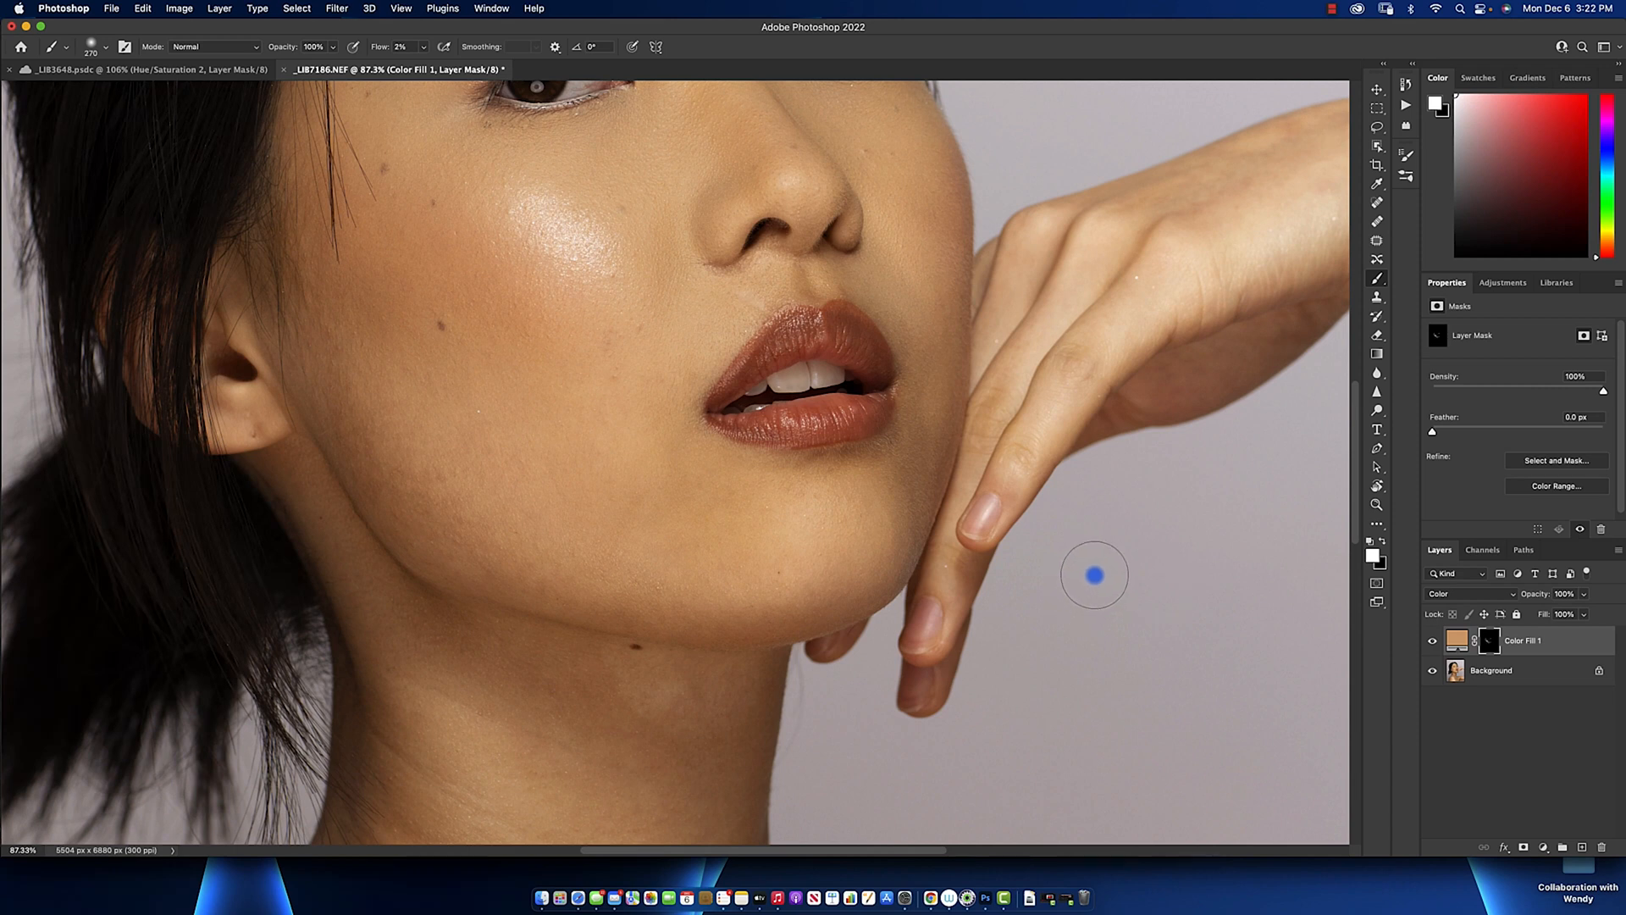
mouse_move(1131, 583)
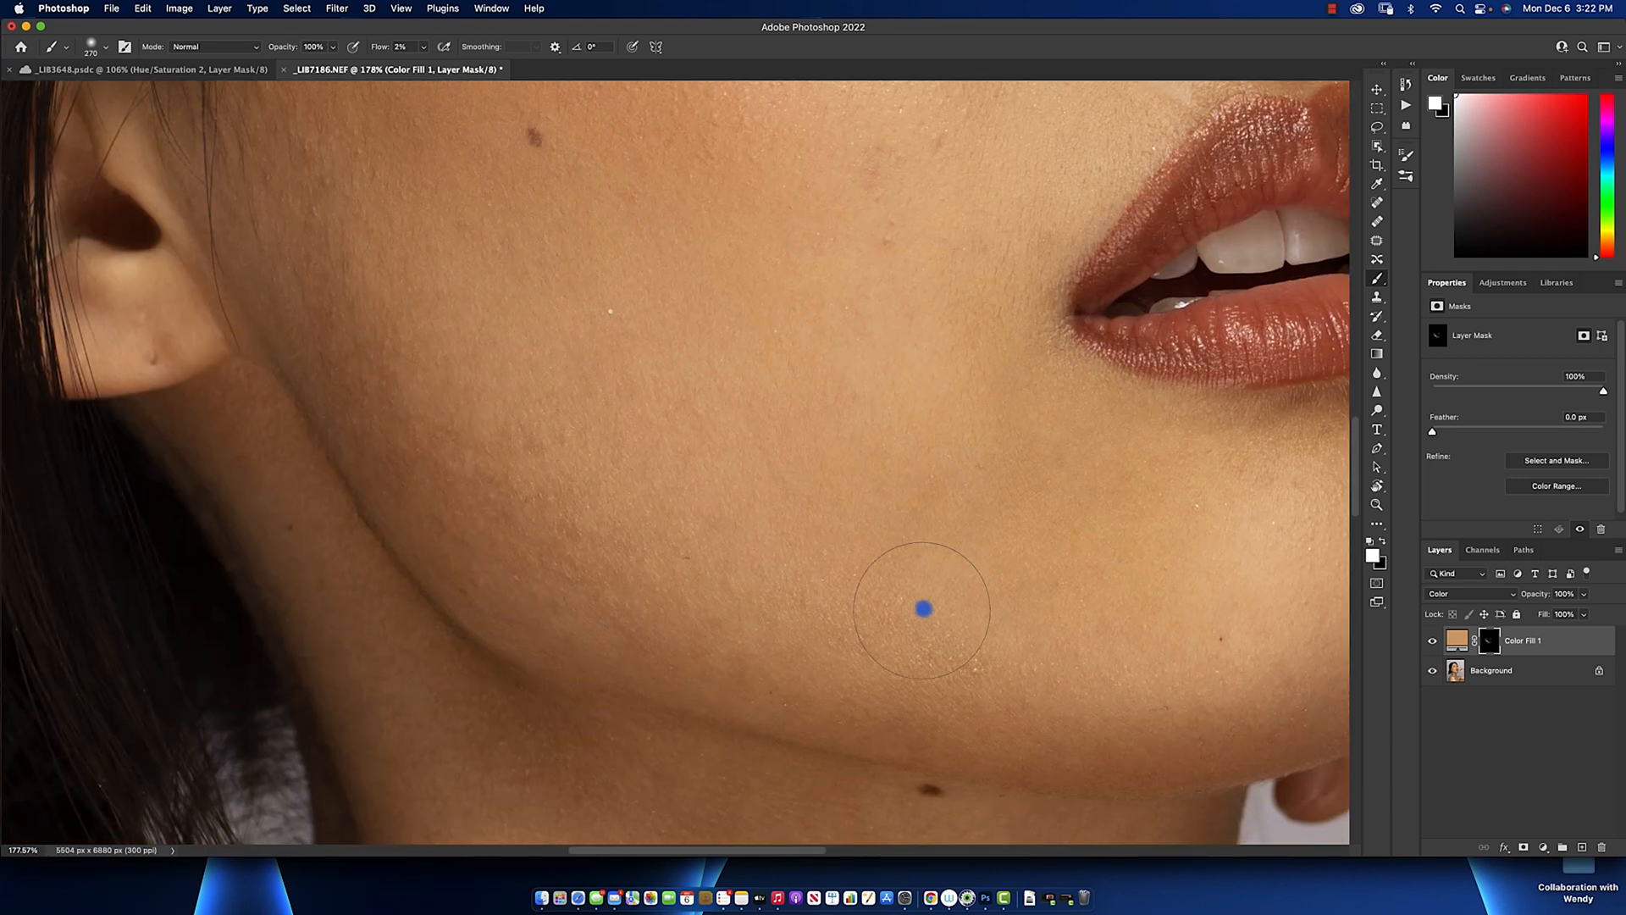
left_click(1433, 643)
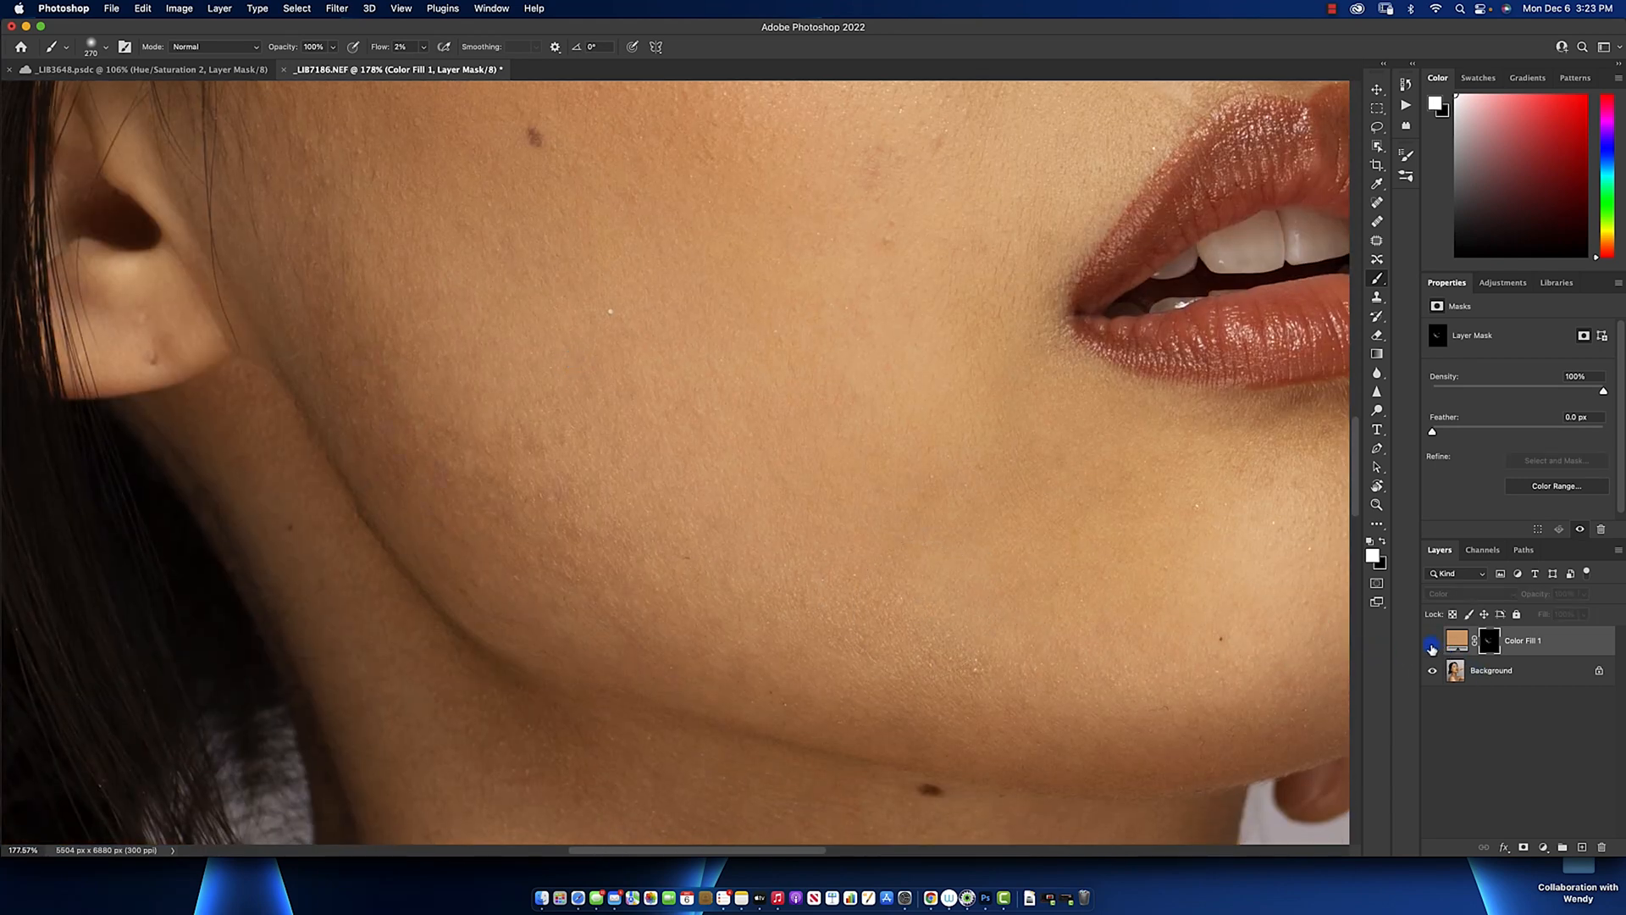
left_click(1433, 640)
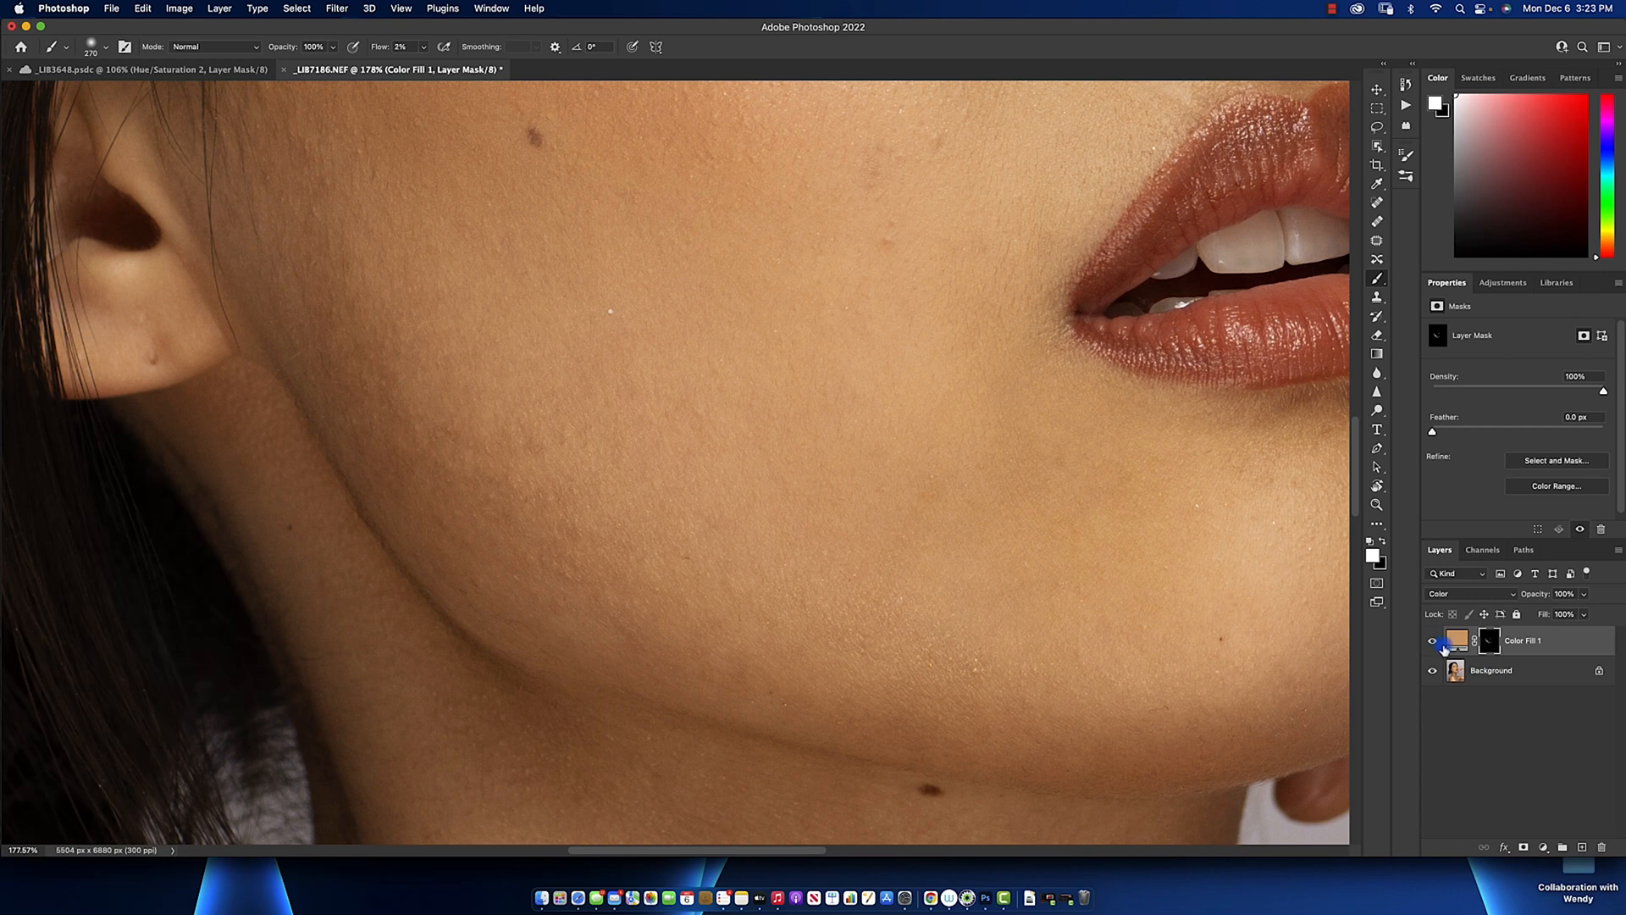
left_click(1434, 640)
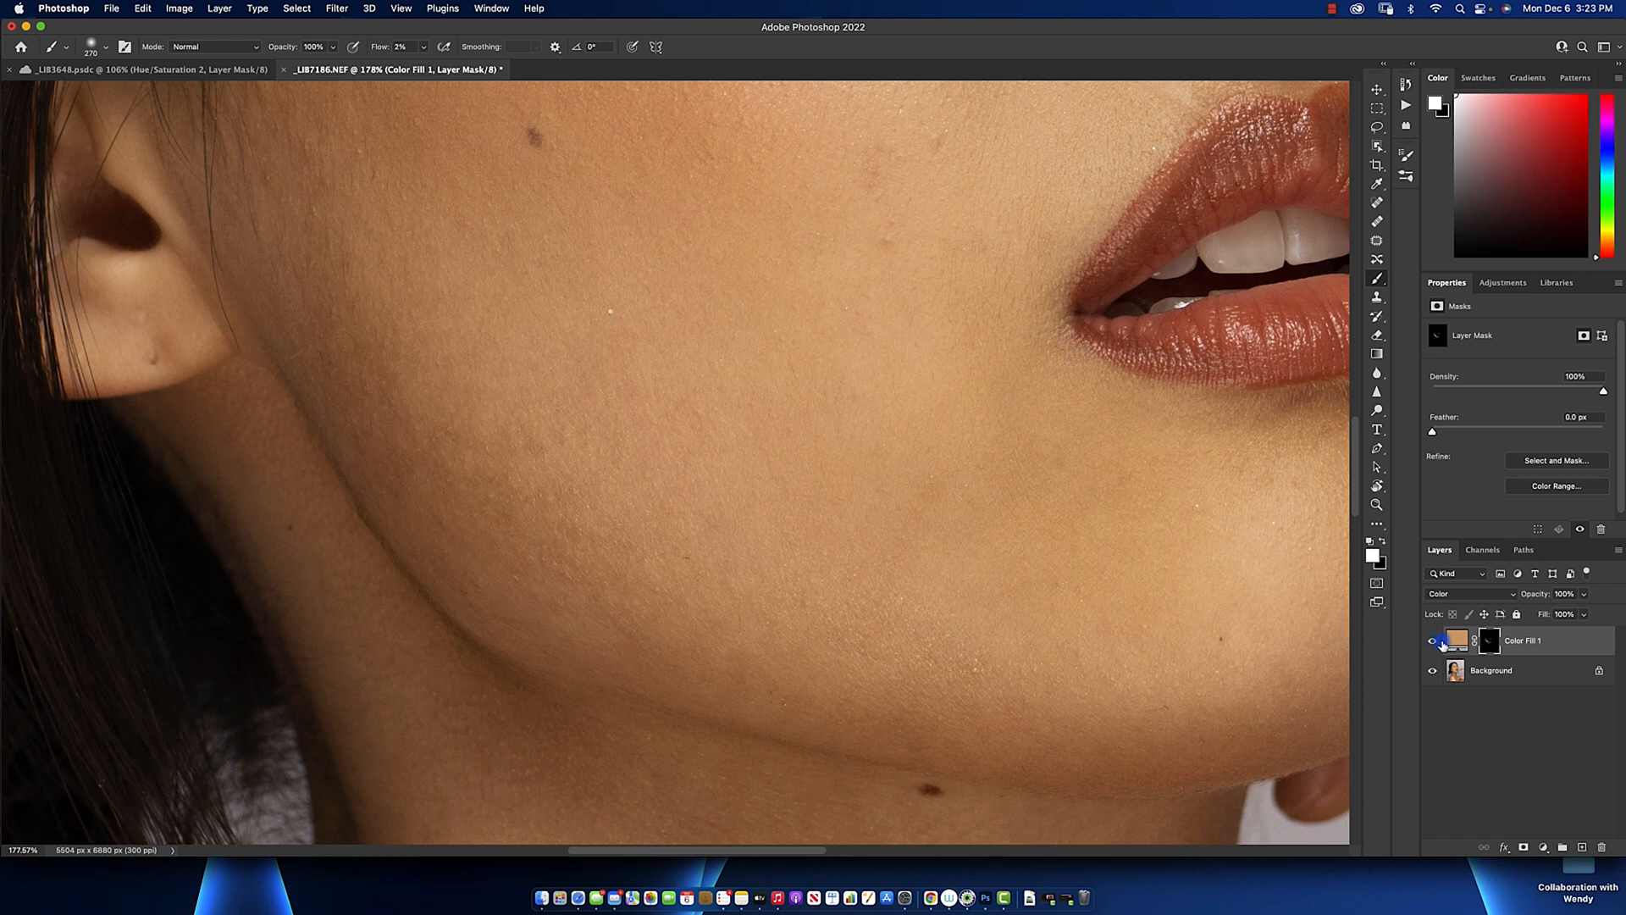
left_click(1434, 641)
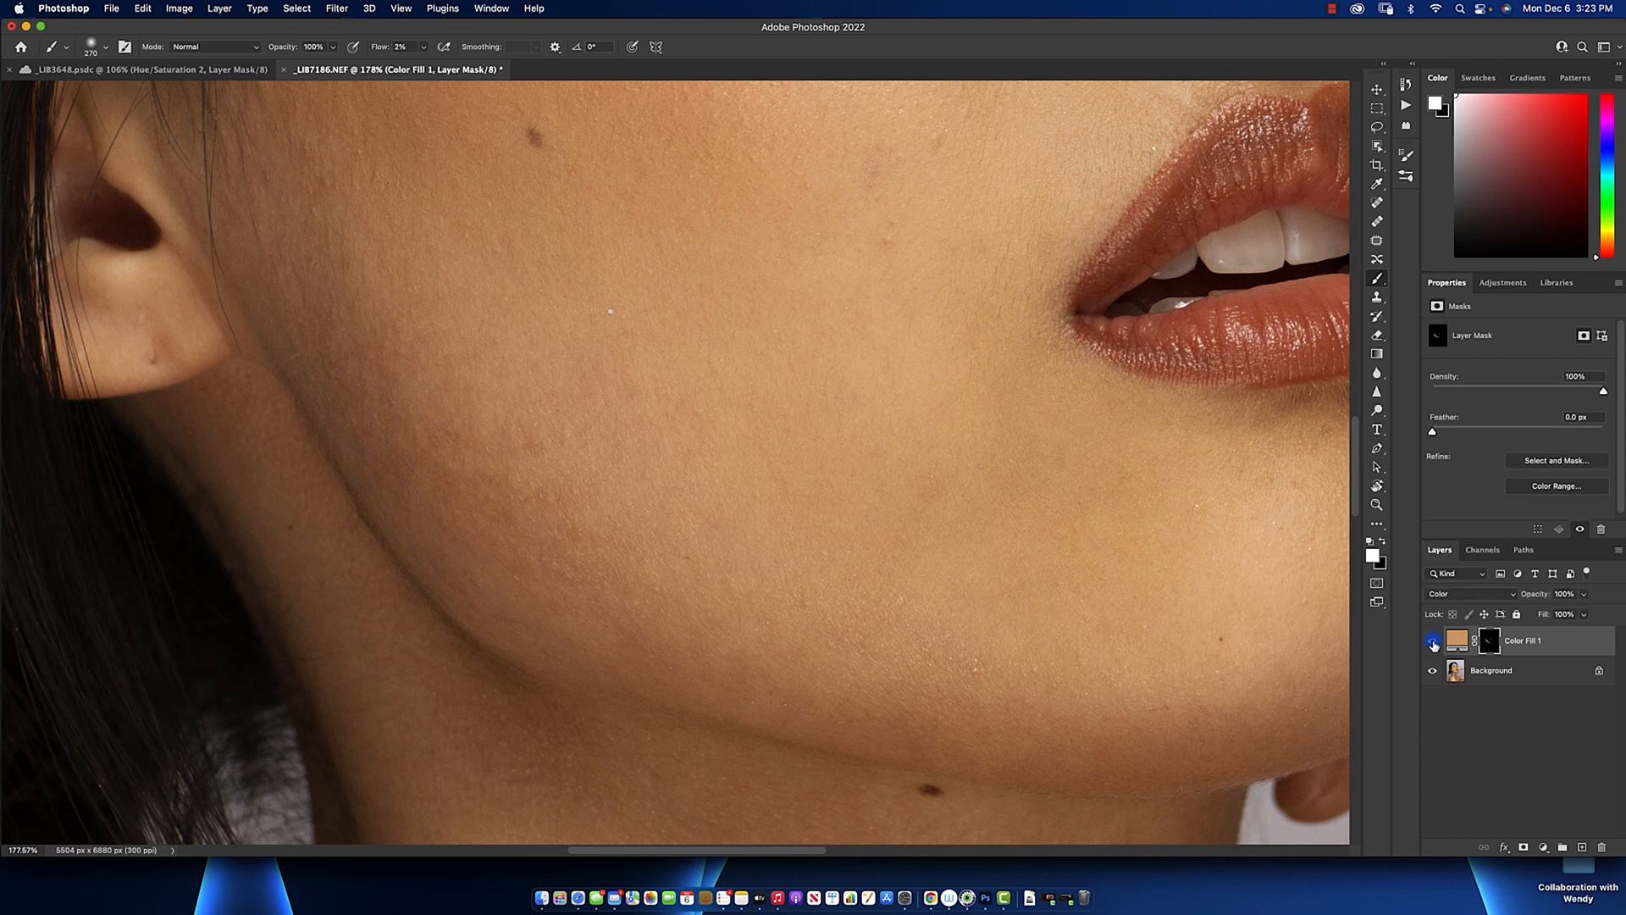
left_click(1432, 642)
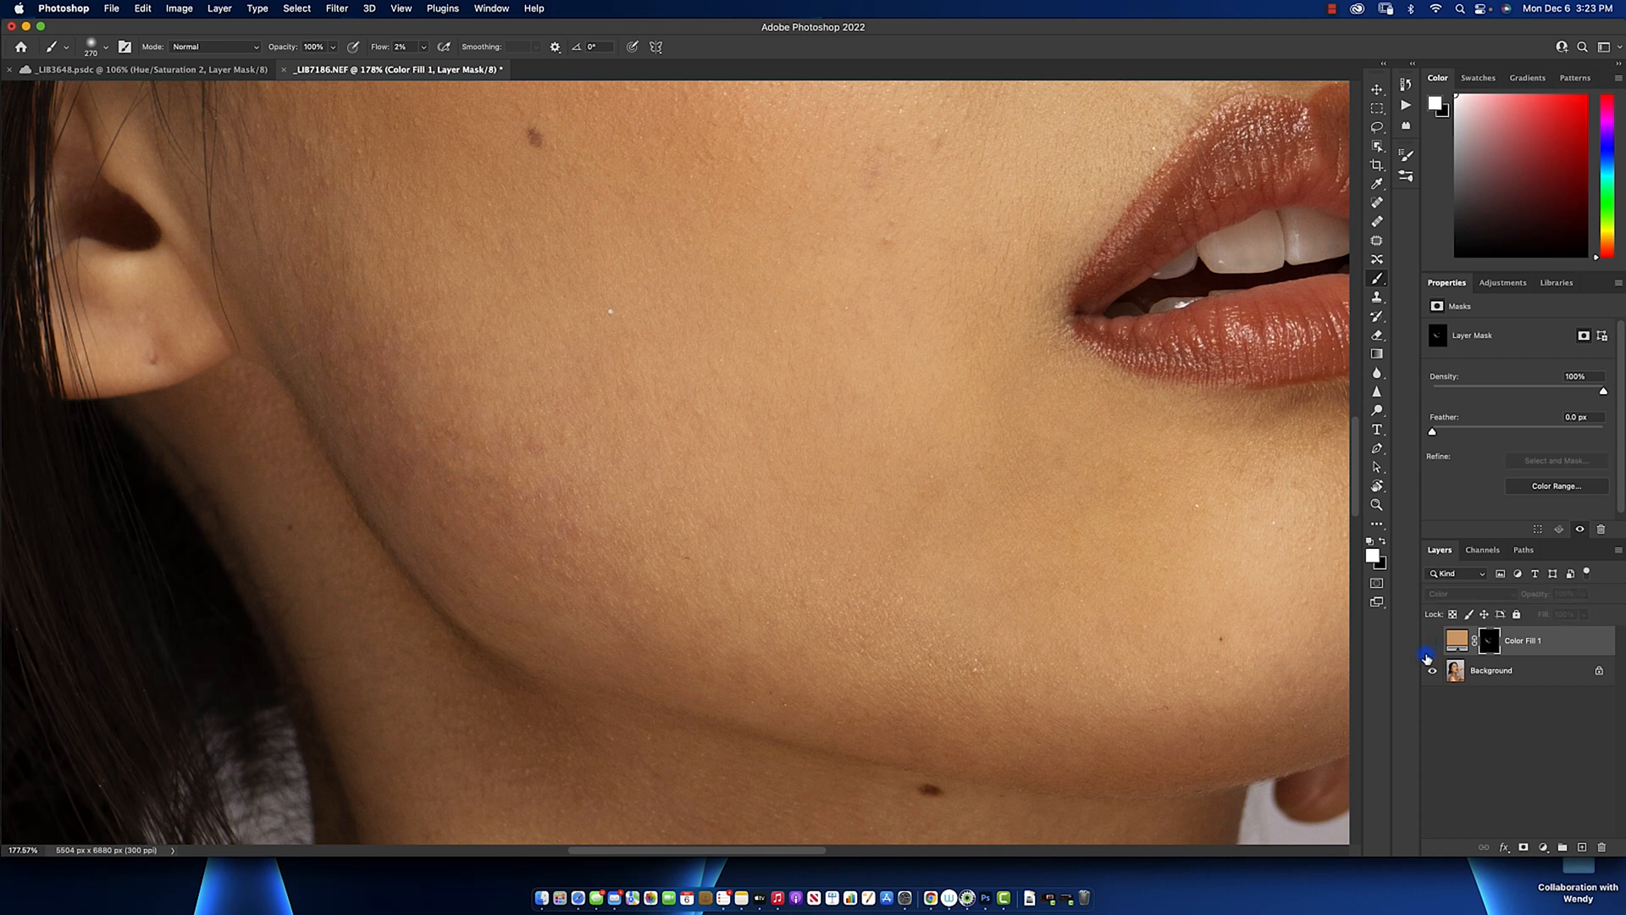
left_click(1433, 640)
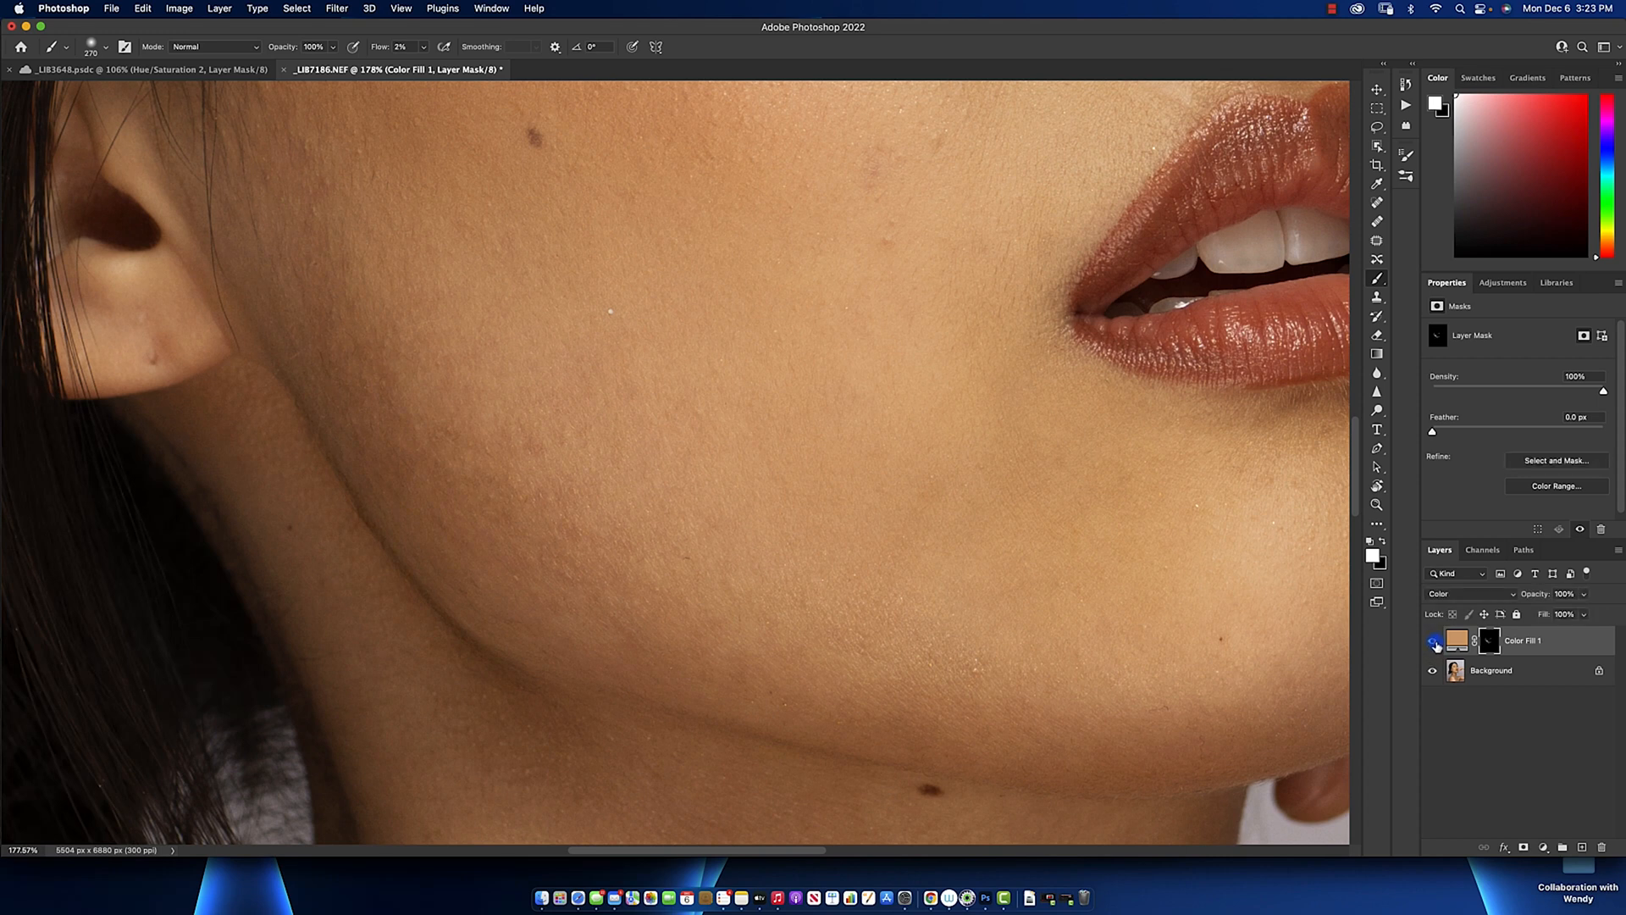
left_click(1434, 643)
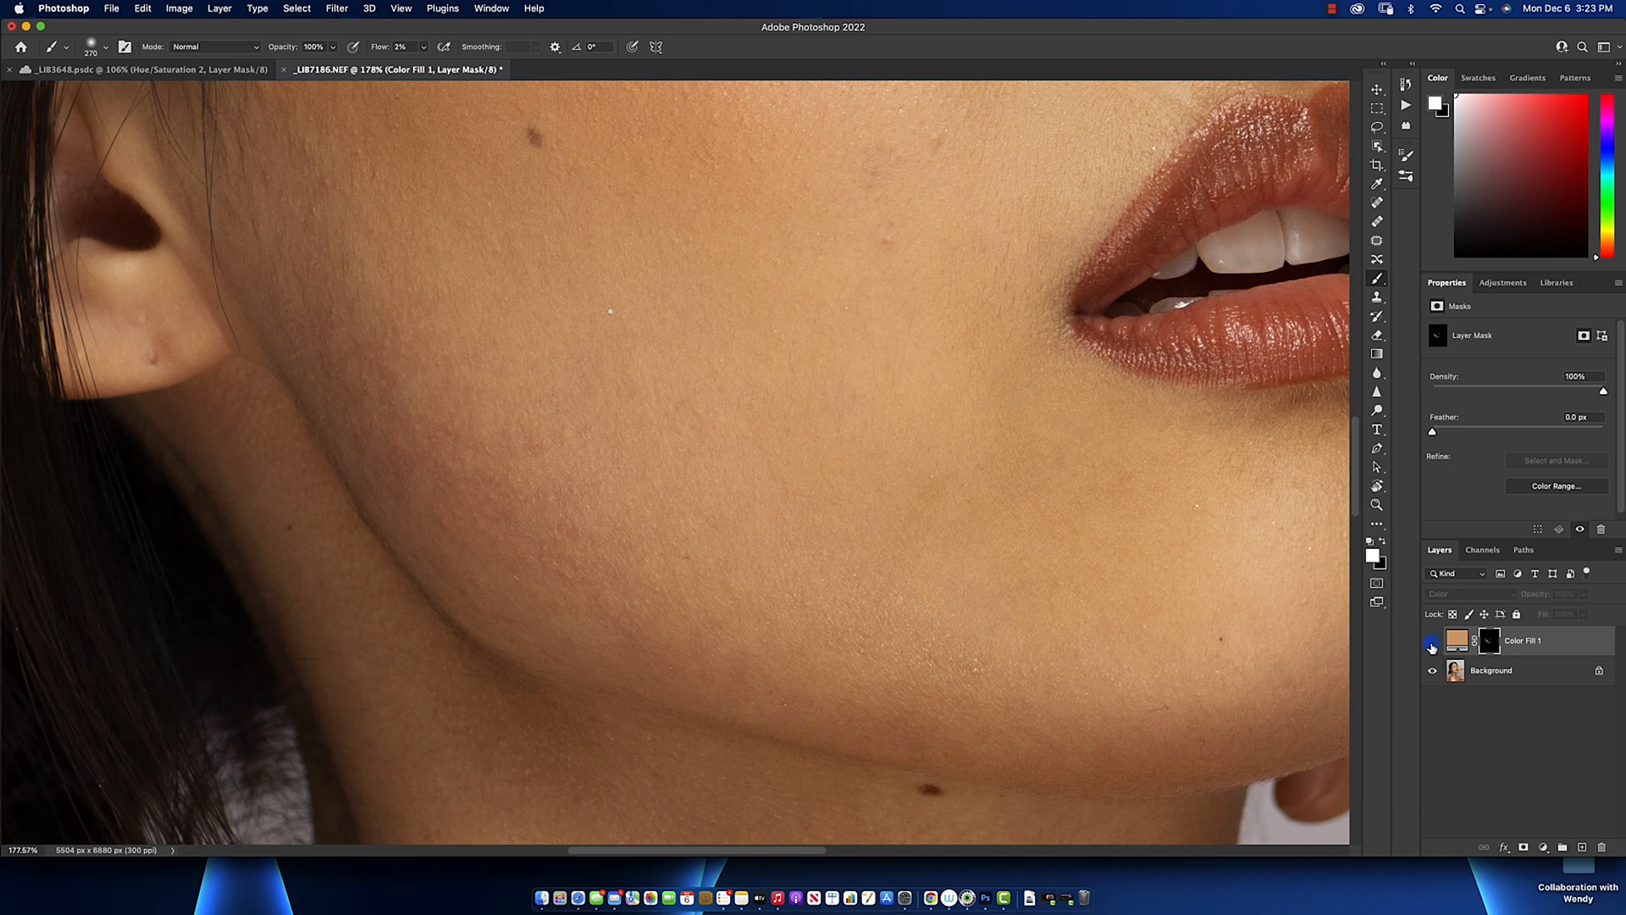
left_click(1433, 641)
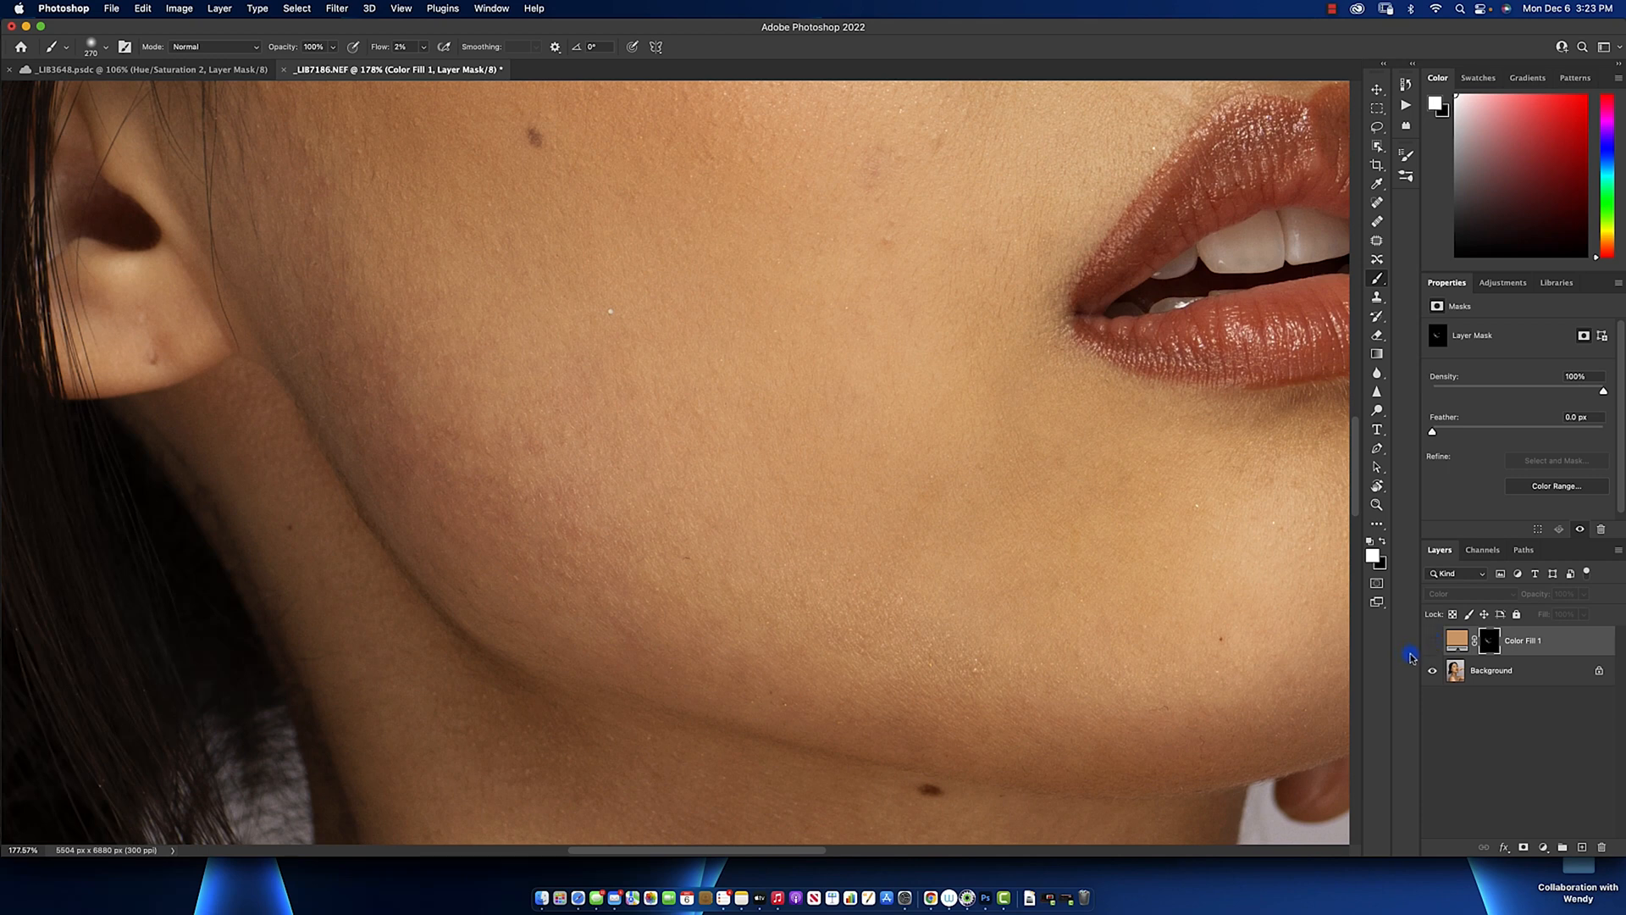
left_click(1433, 641)
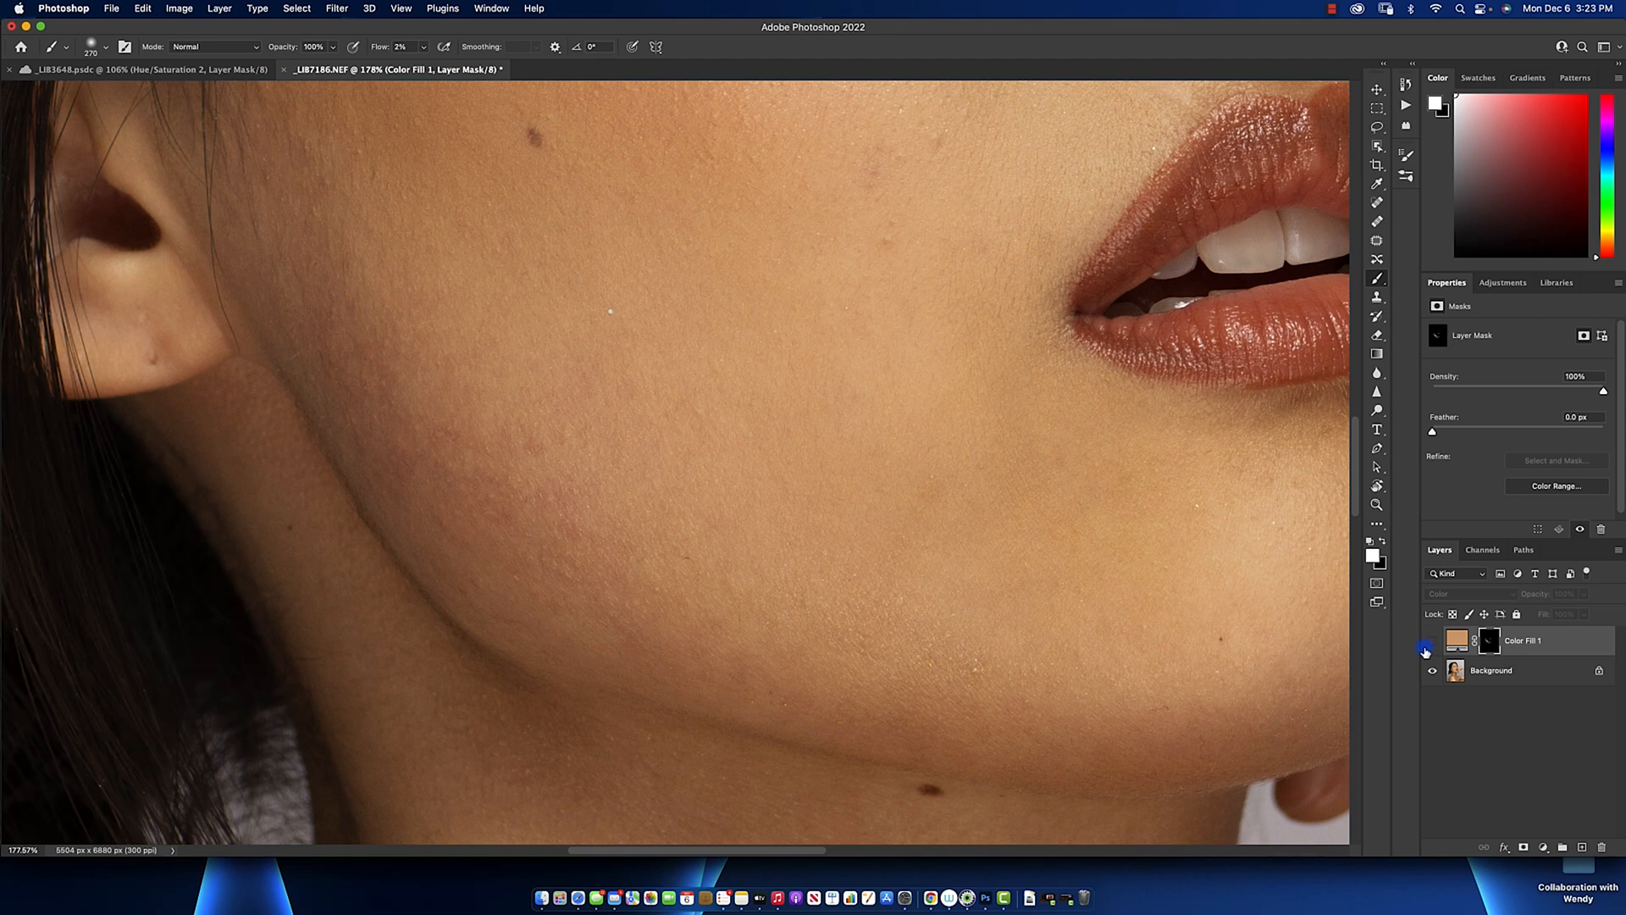